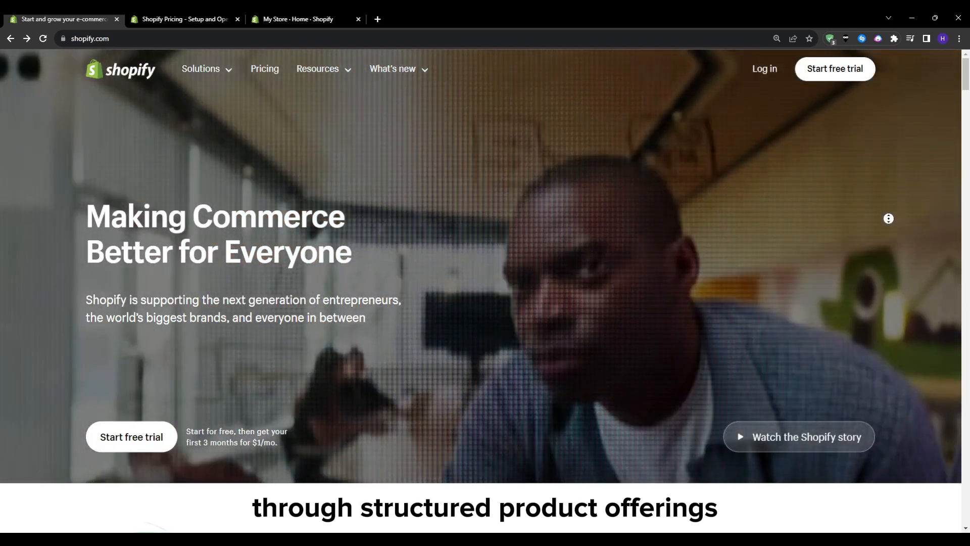
Open the store's Products list showing its two active electronics products
scroll("down", 3)
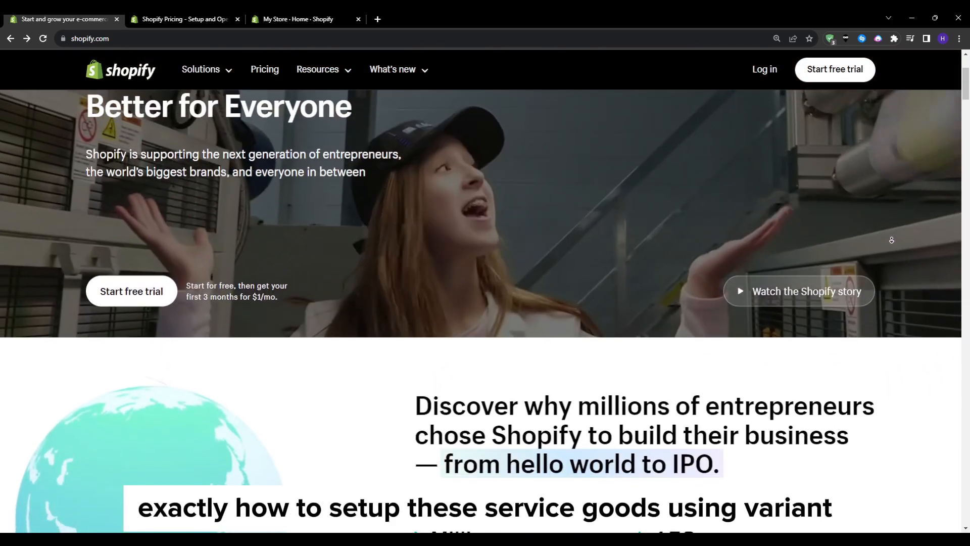
scroll("down", 3)
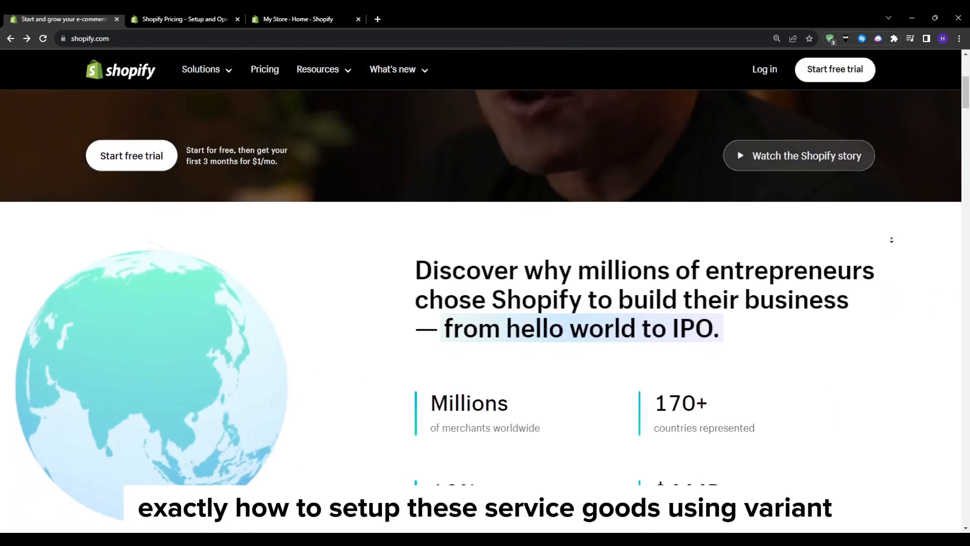
scroll("down", 3)
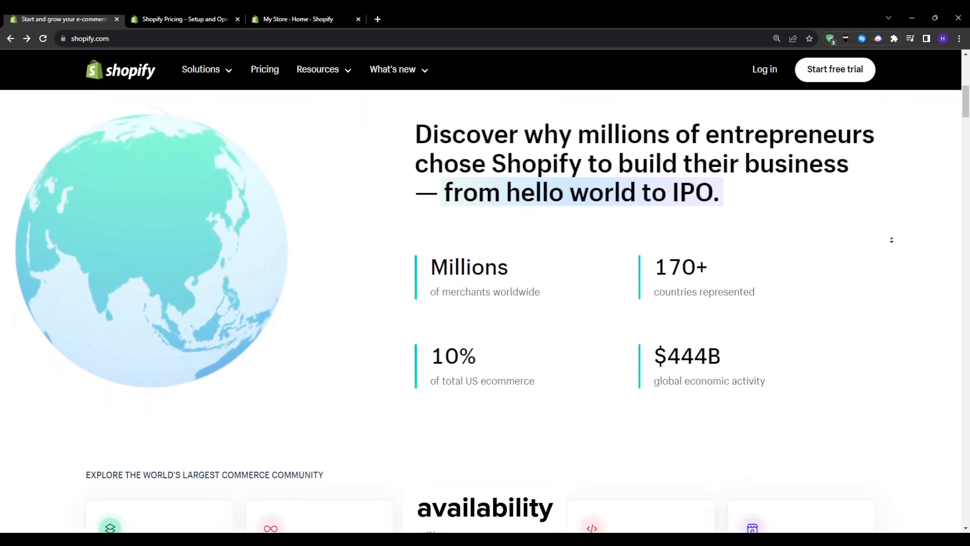
scroll("down", 3)
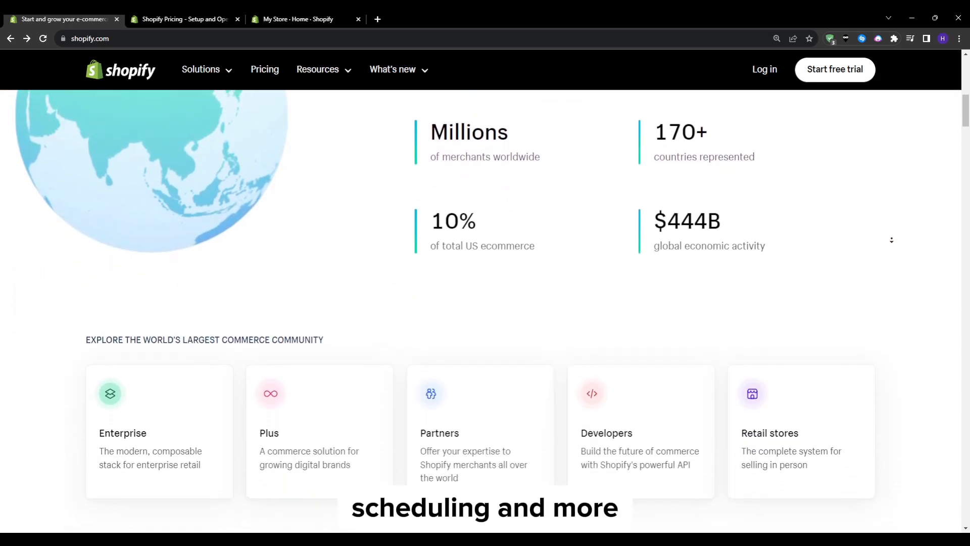
scroll("down", 3)
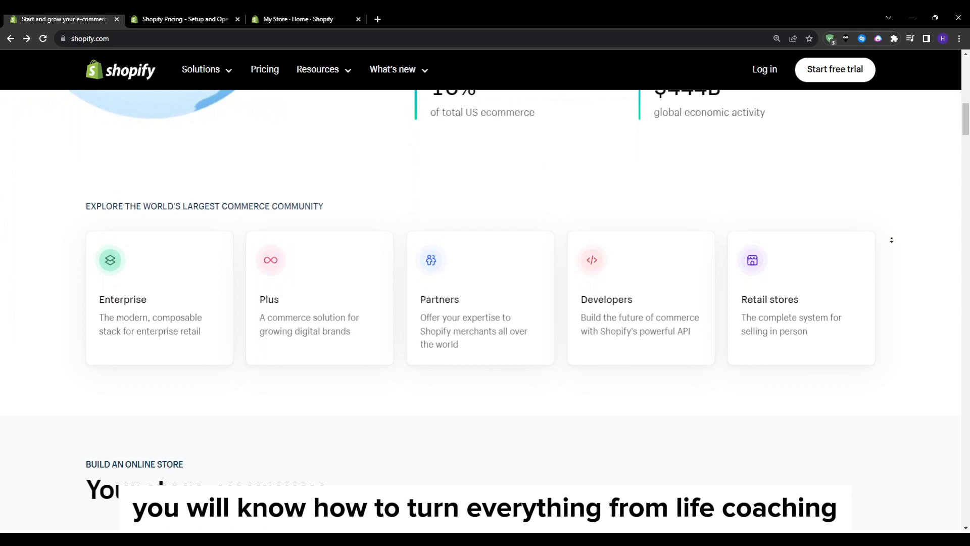
scroll("down", 3)
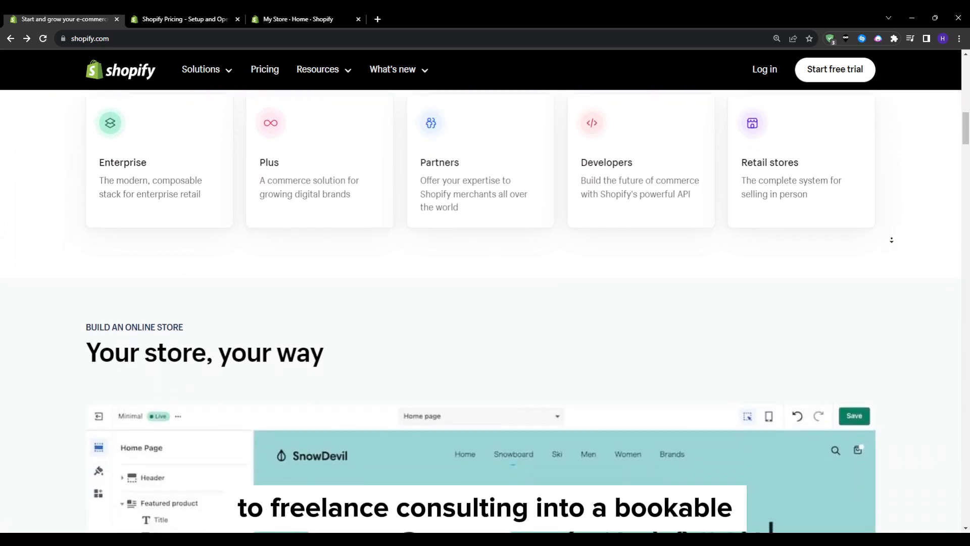
scroll("down", 3)
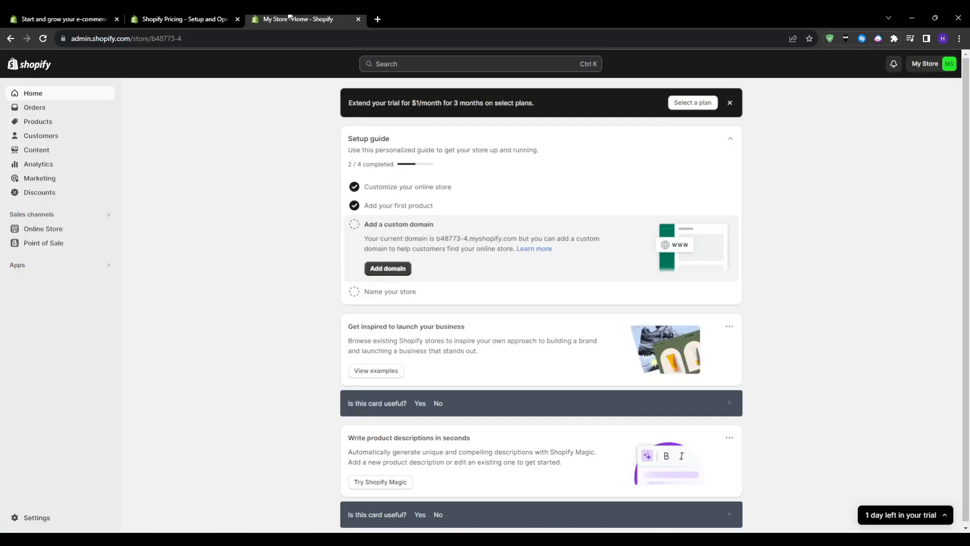
mouse_move(143, 84)
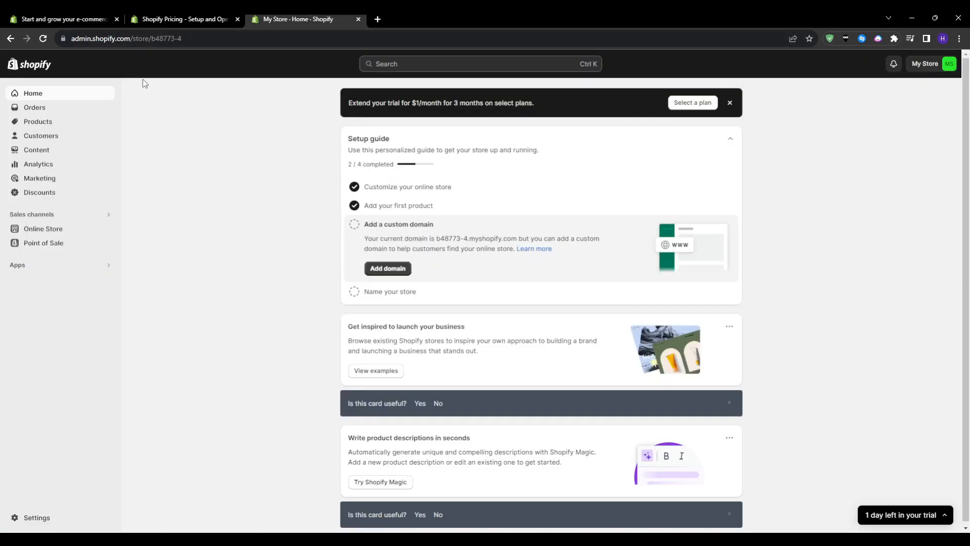
mouse_move(816, 202)
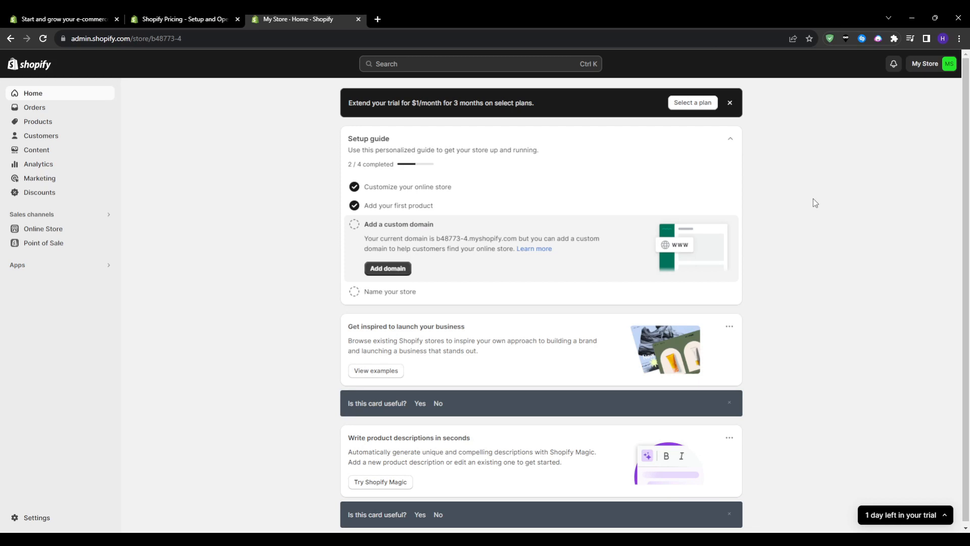
mouse_move(49, 121)
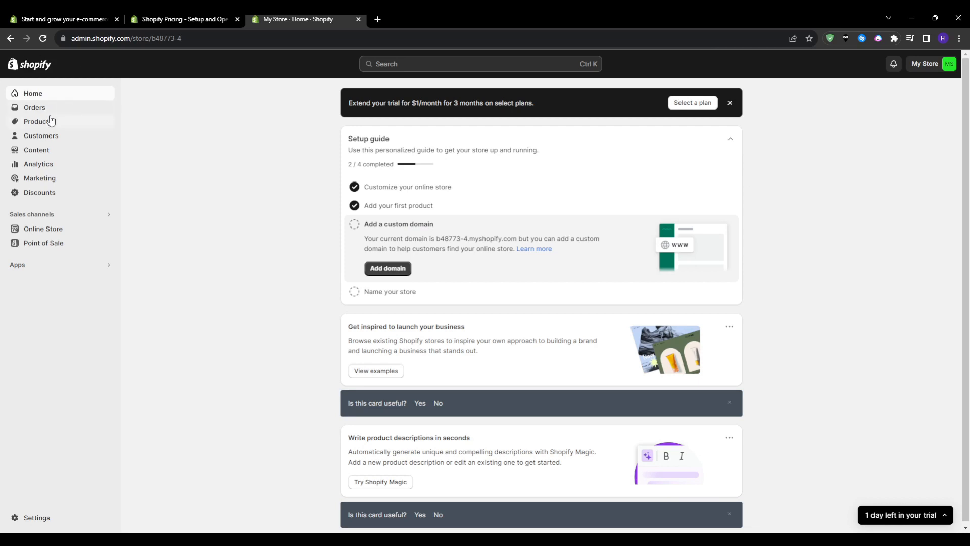
left_click(38, 121)
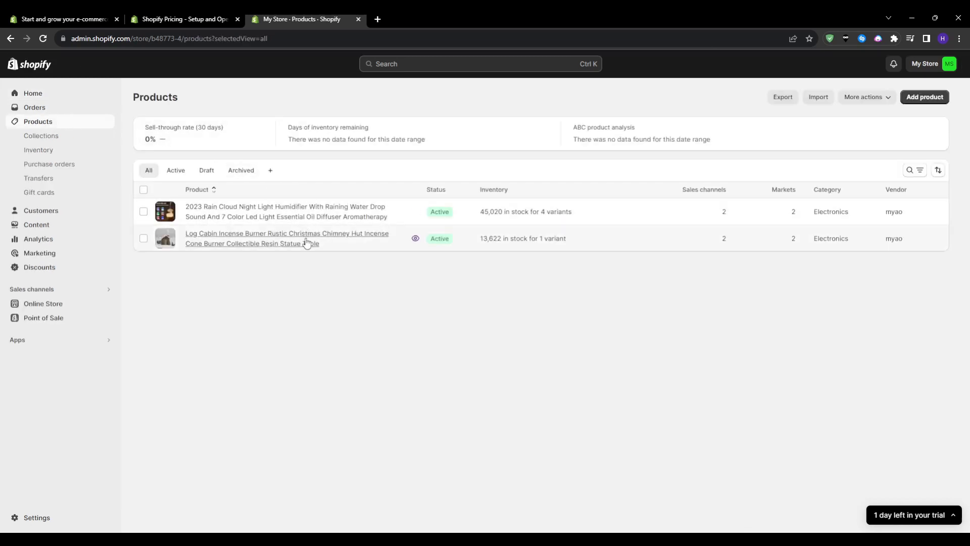
mouse_move(490, 312)
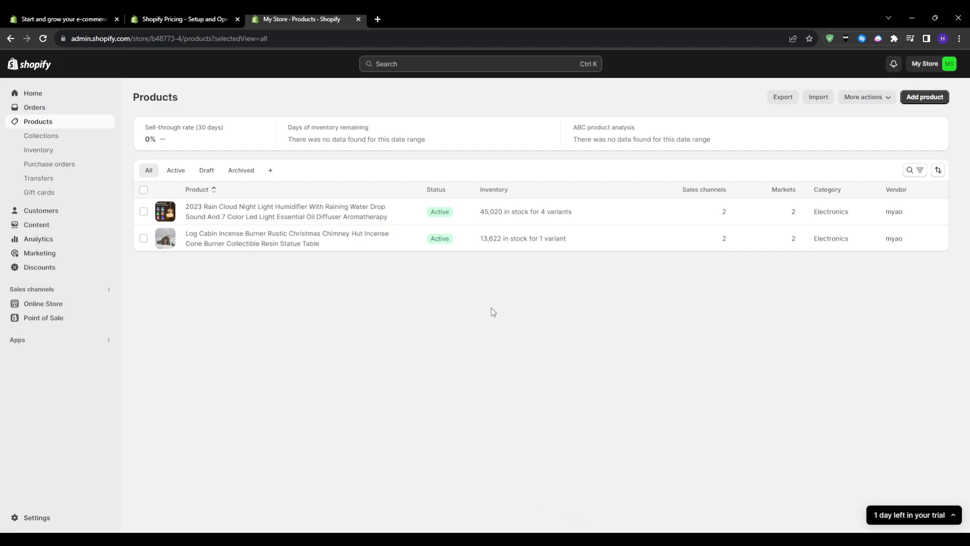
mouse_move(431, 507)
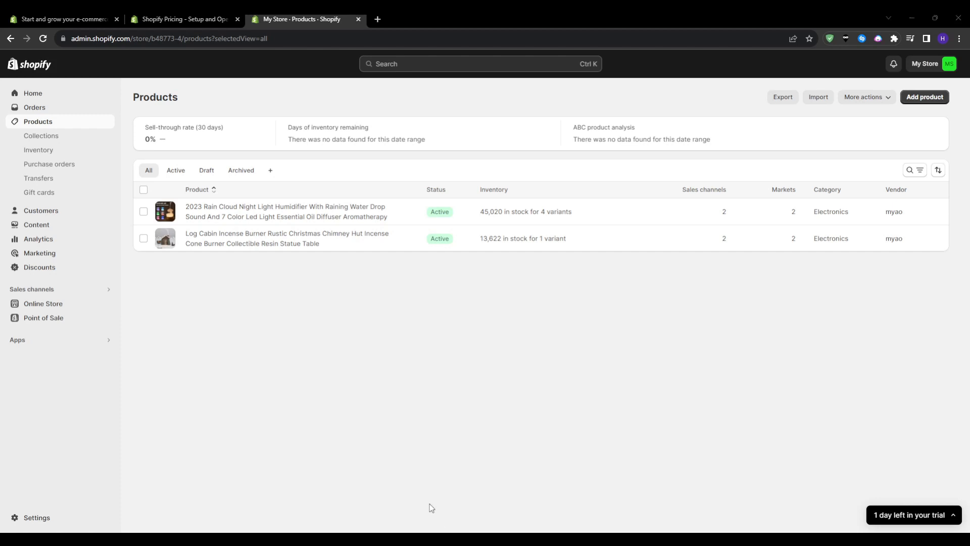
mouse_move(471, 530)
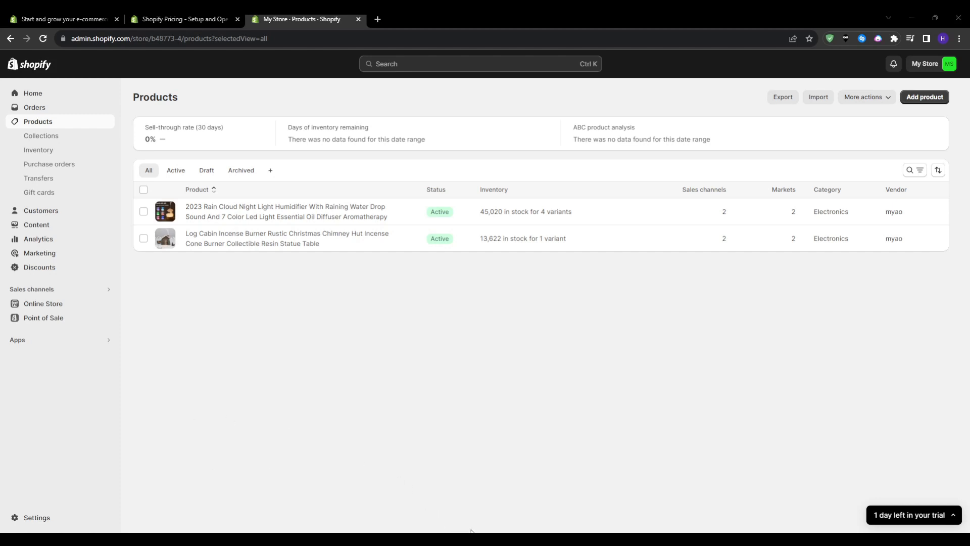
left_click(183, 19)
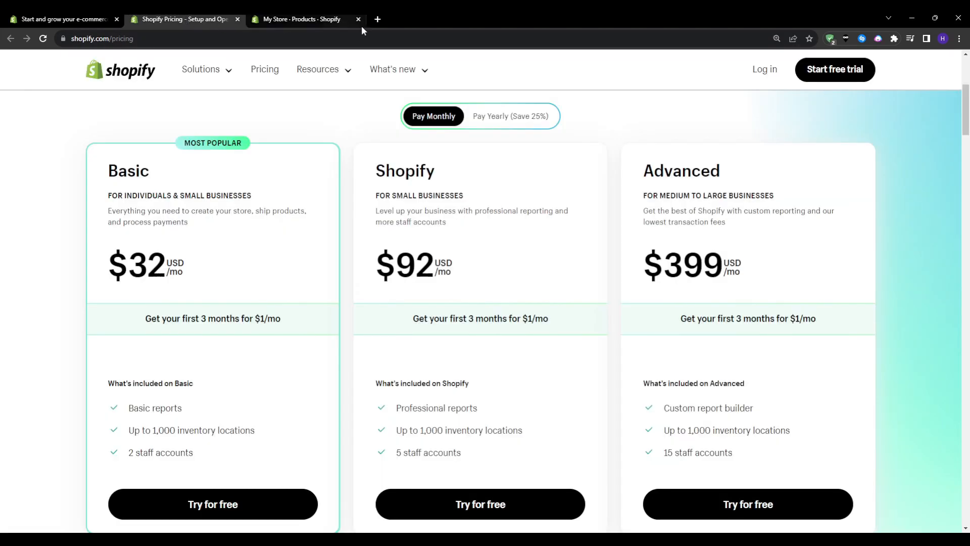
mouse_move(363, 266)
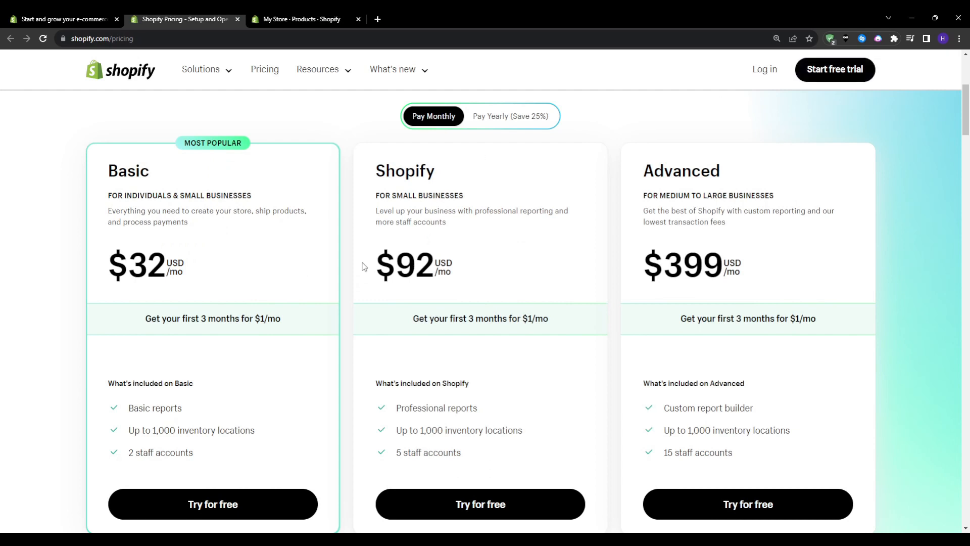
scroll("up", 3)
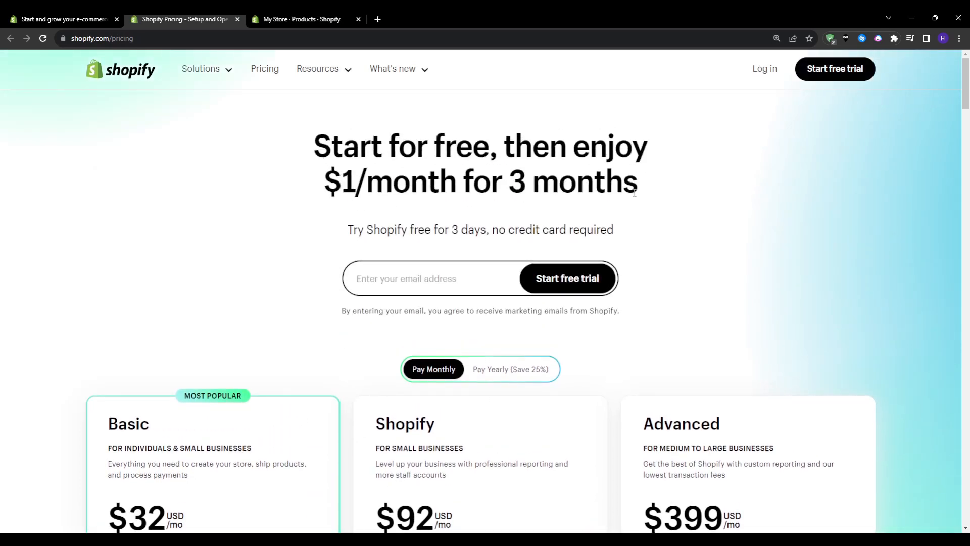
scroll("down", 3)
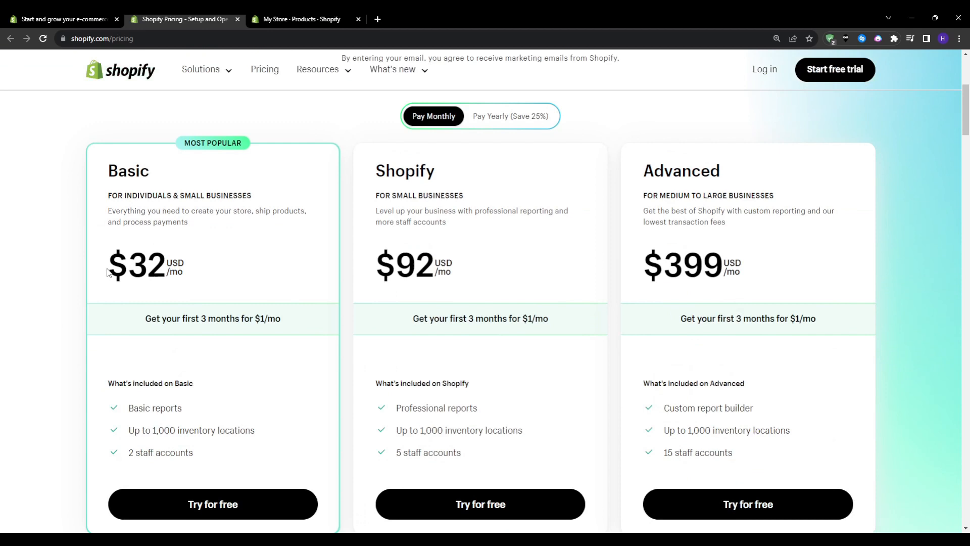
double_click(128, 171)
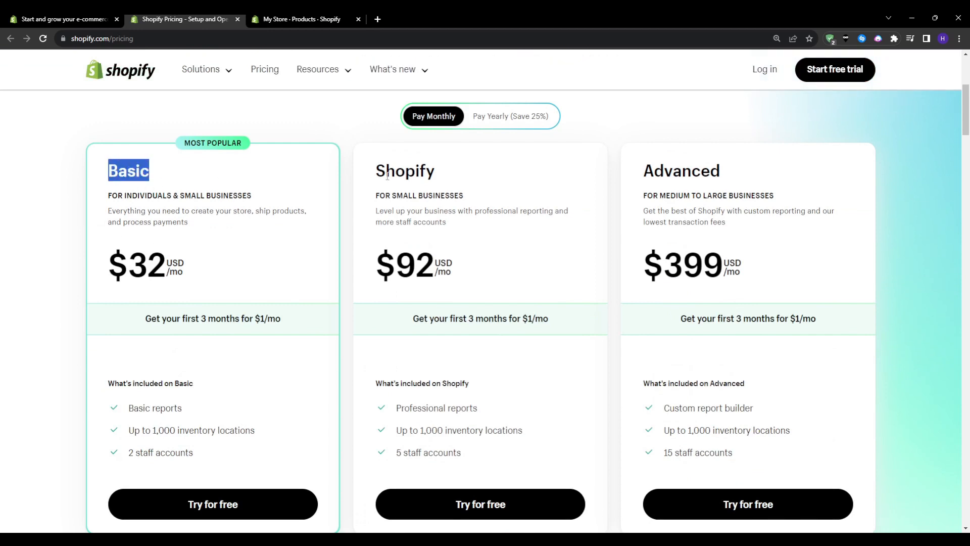
double_click(681, 170)
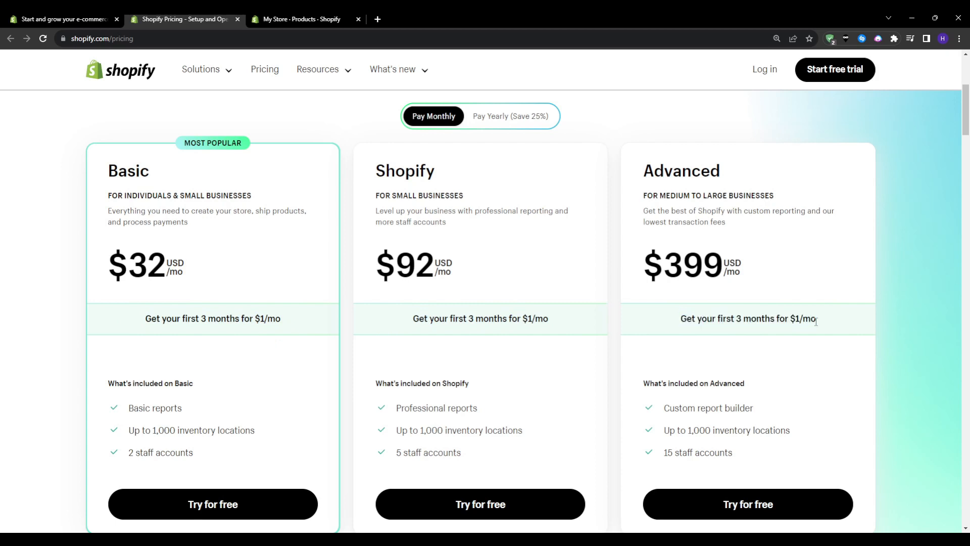
mouse_move(817, 328)
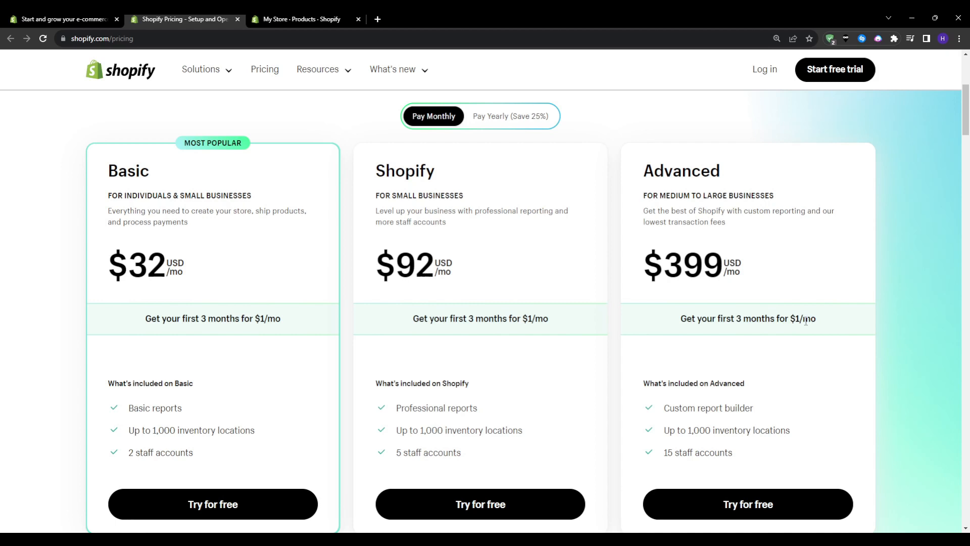
mouse_move(200, 69)
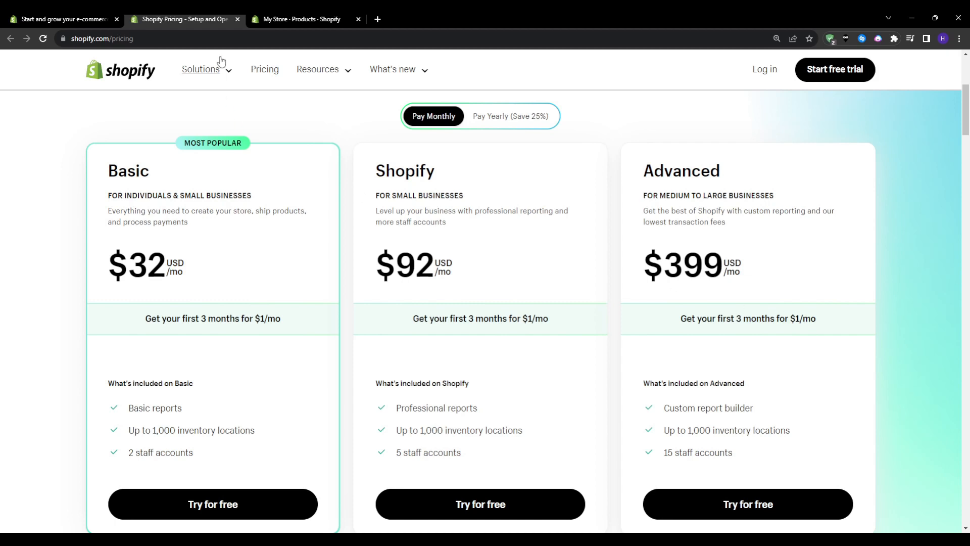
left_click(303, 19)
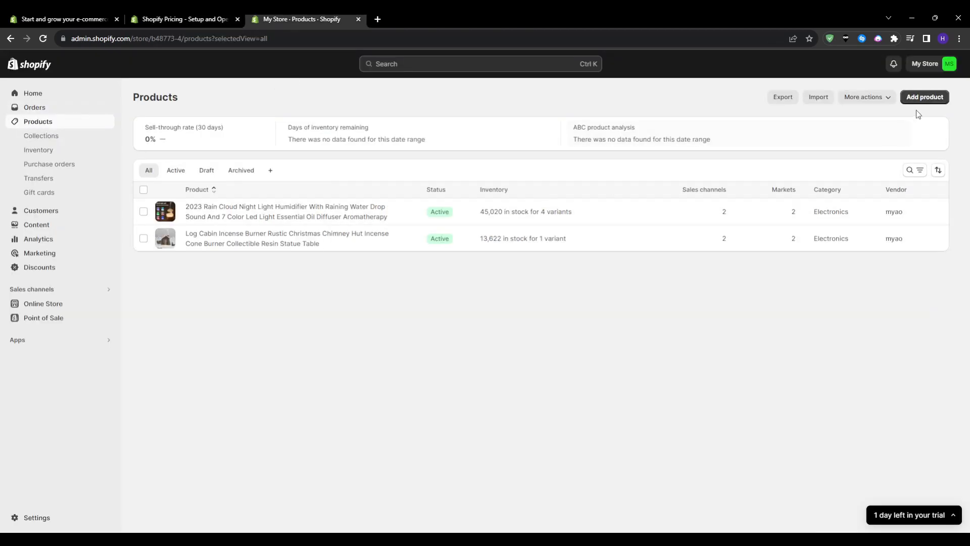
Create a new product draft titled 'Personalized Online Training'
left_click(924, 96)
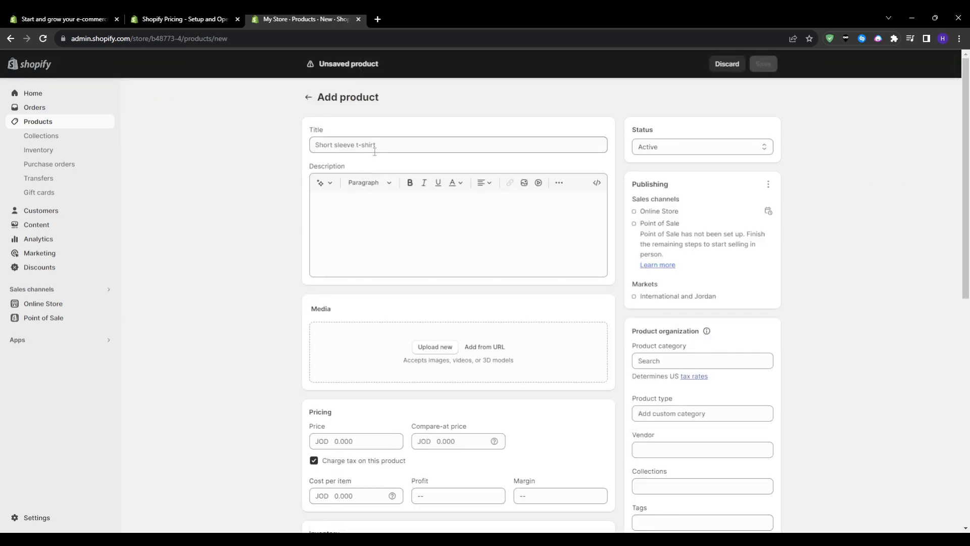
left_click(458, 144)
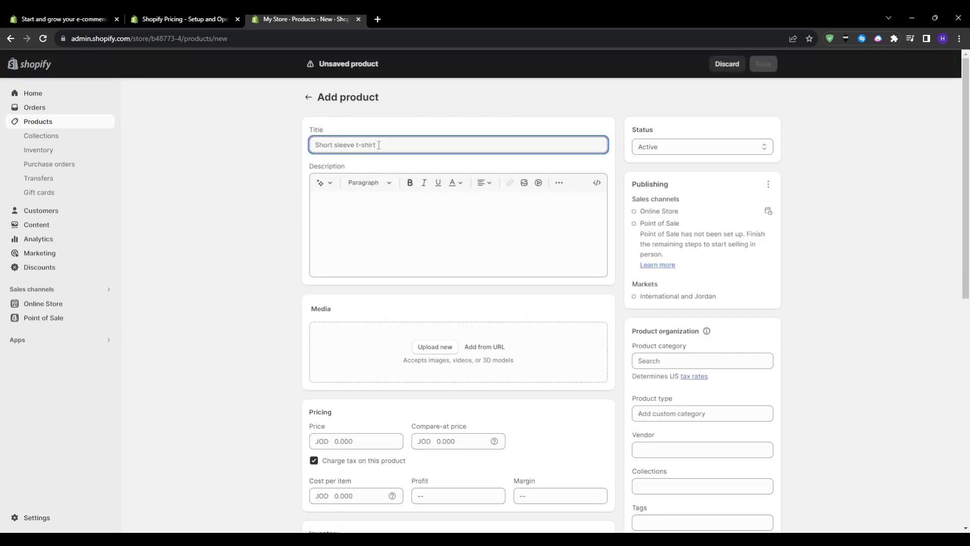
type("Online T")
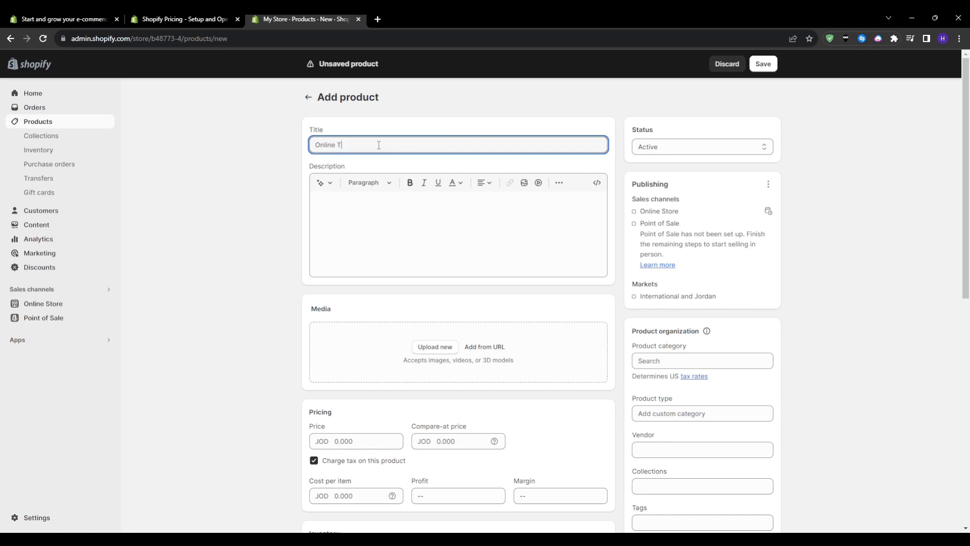
type("raining")
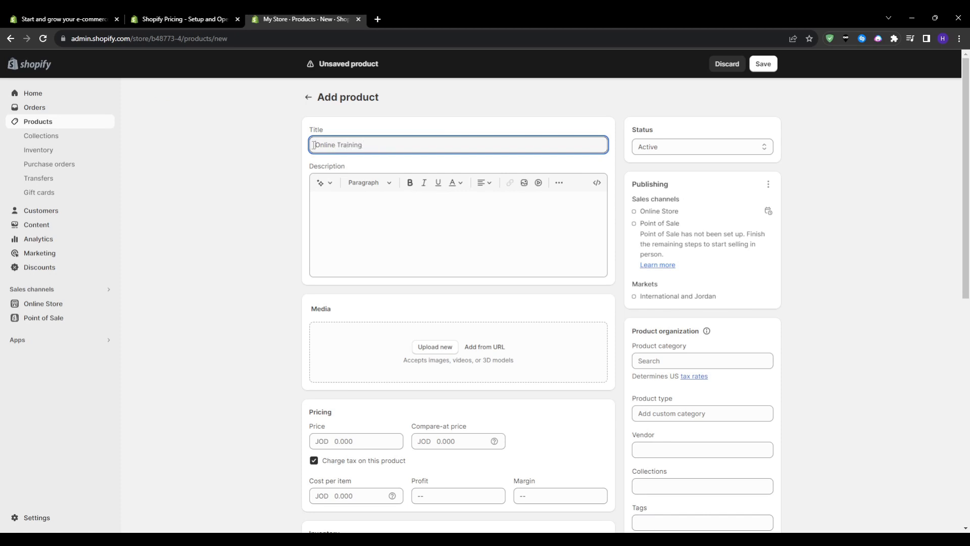
type("Personalized")
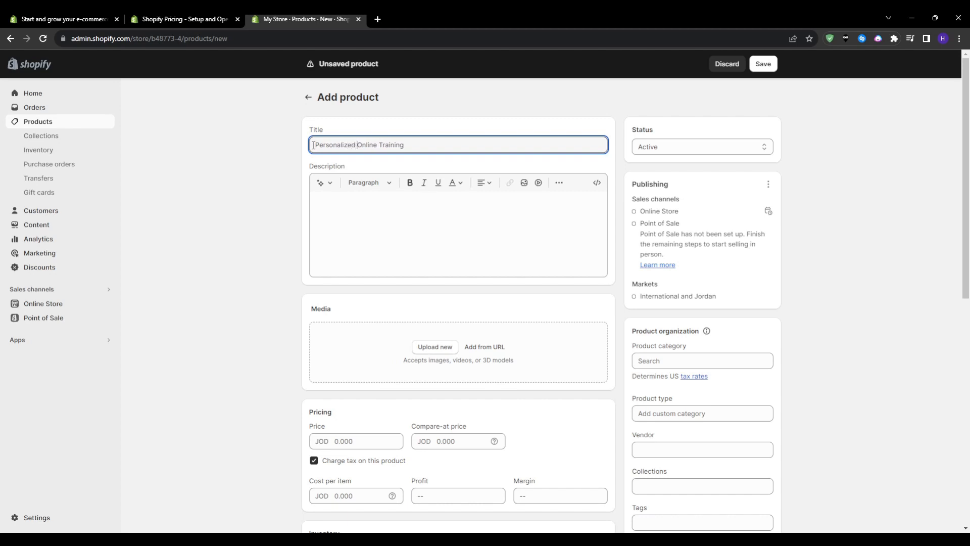
Generate a description from 'video chat sessions for online training' keywords and keep it
left_click(458, 228)
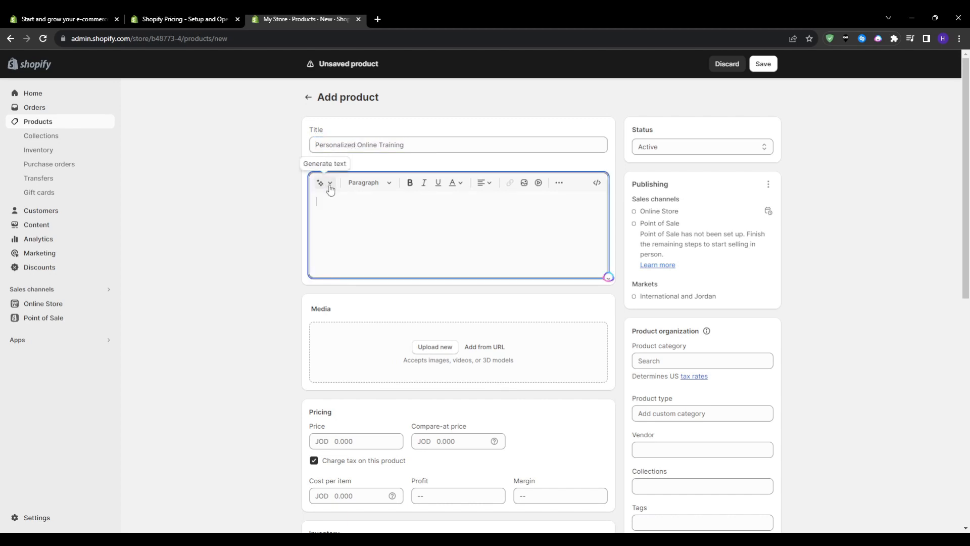
left_click(320, 182)
type("V")
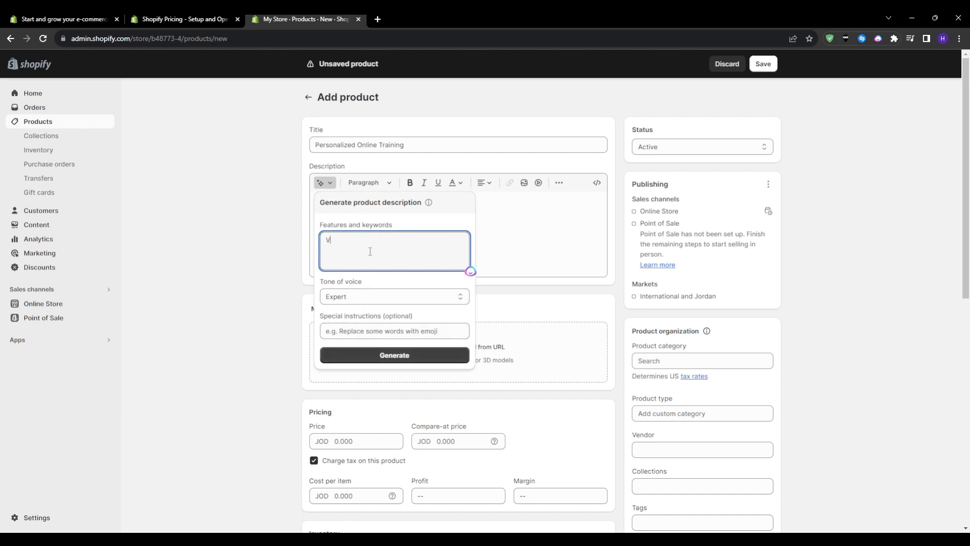
type("ideo Chat sessions for physica")
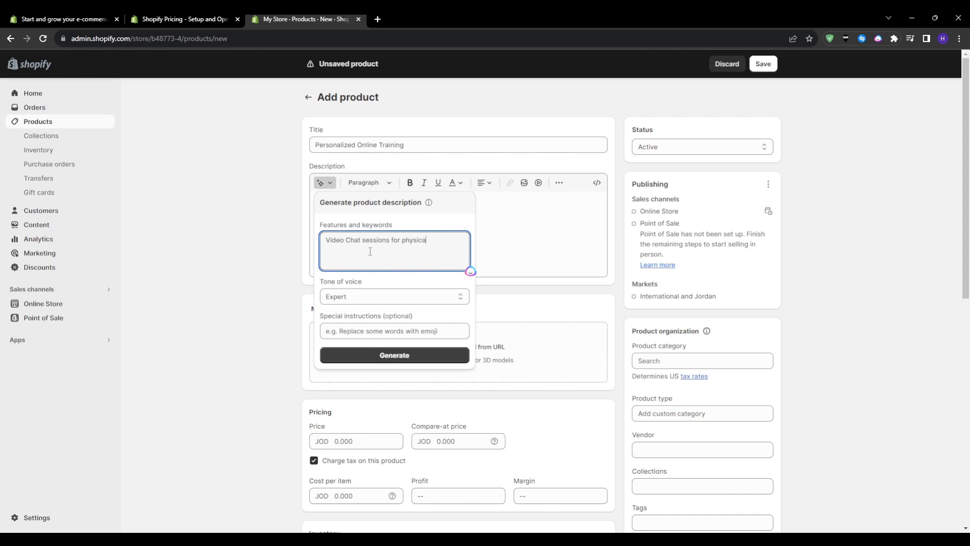
type("online training")
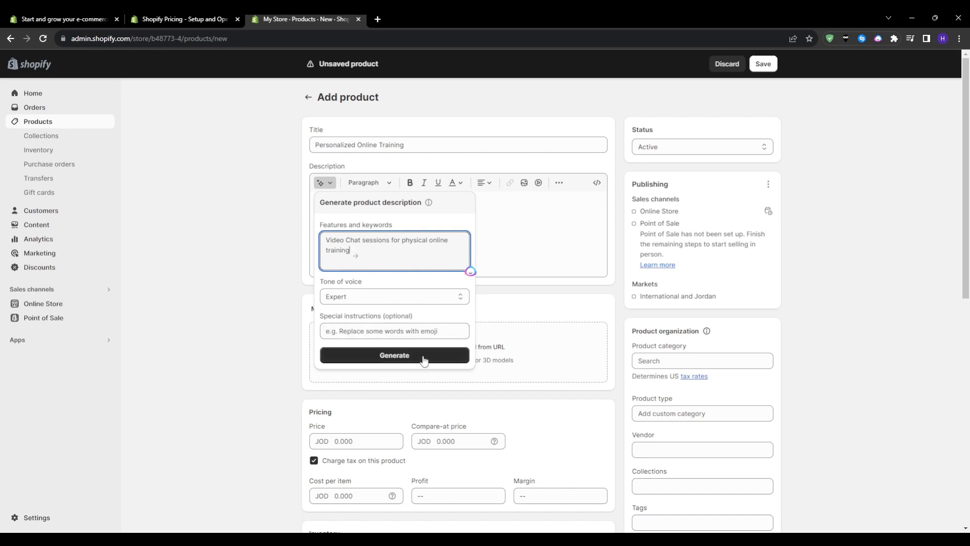
left_click(394, 354)
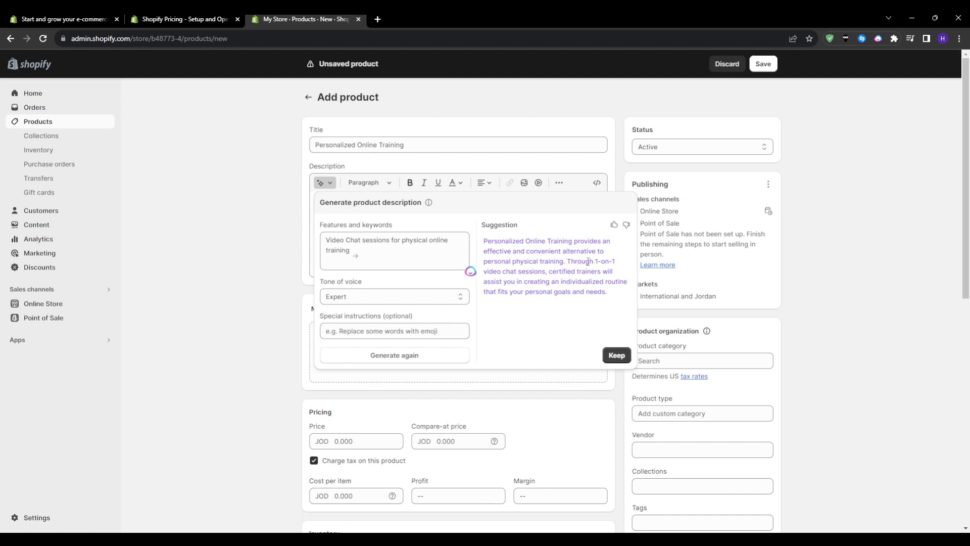
left_click(617, 354)
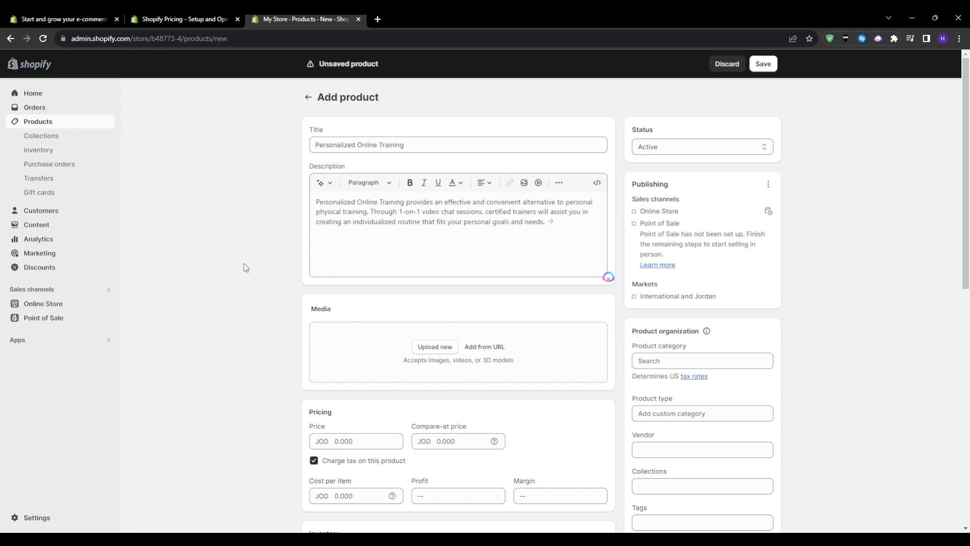
mouse_move(557, 231)
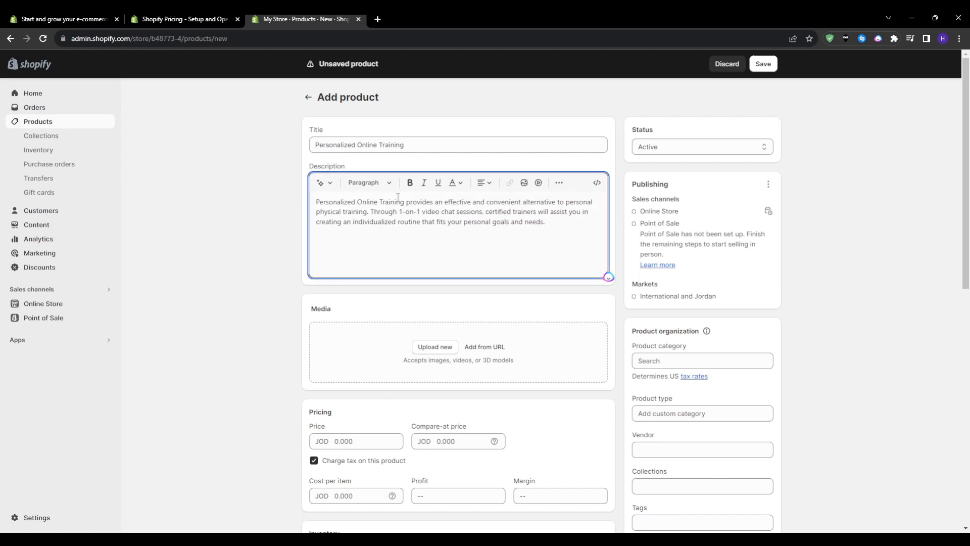
Generate and keep a second paragraph from 'diet planning and workout notes' keywords
left_click(320, 181)
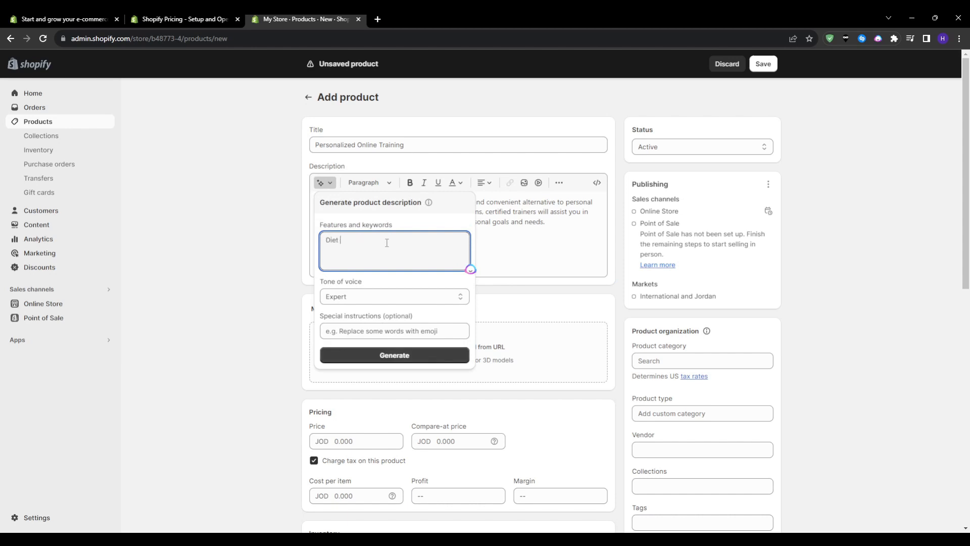
type("planning an")
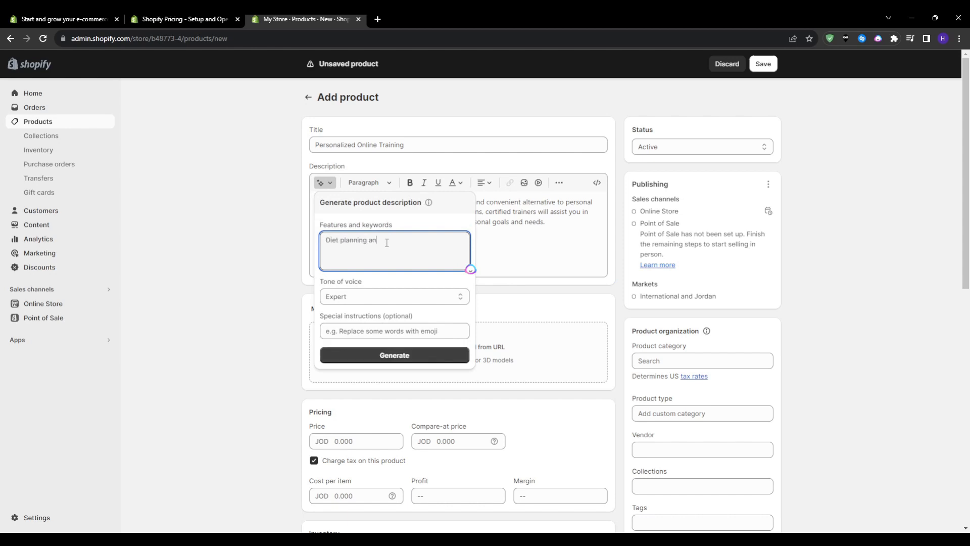
type("d workout notes")
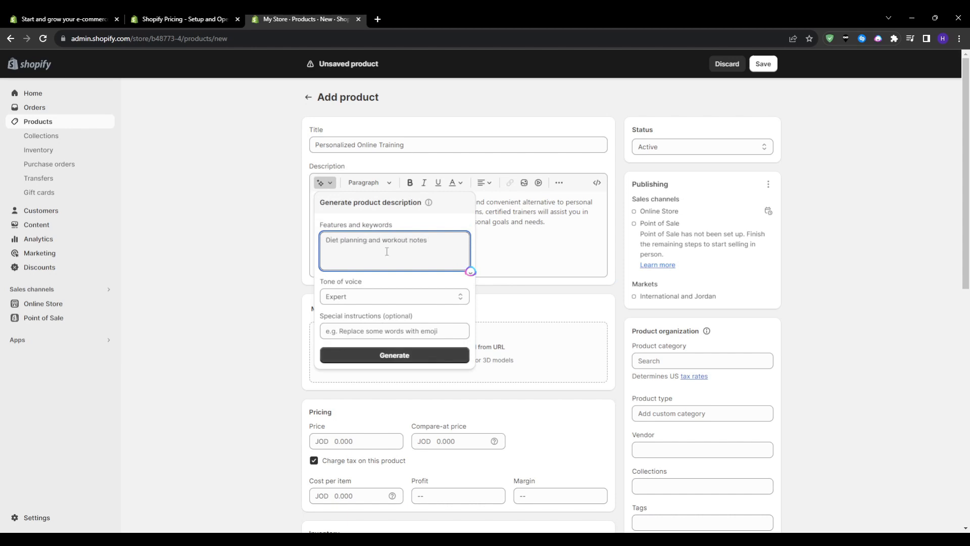
left_click(394, 355)
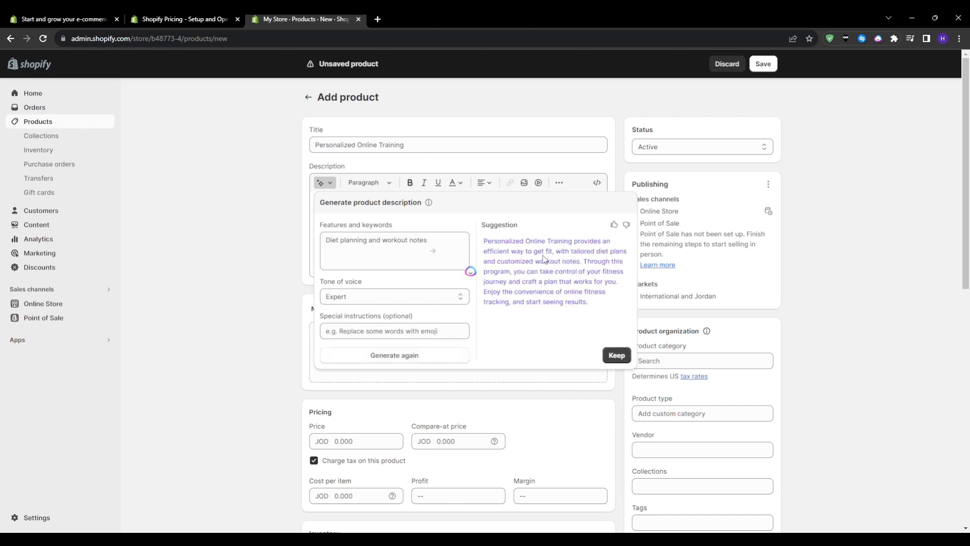
left_click(616, 355)
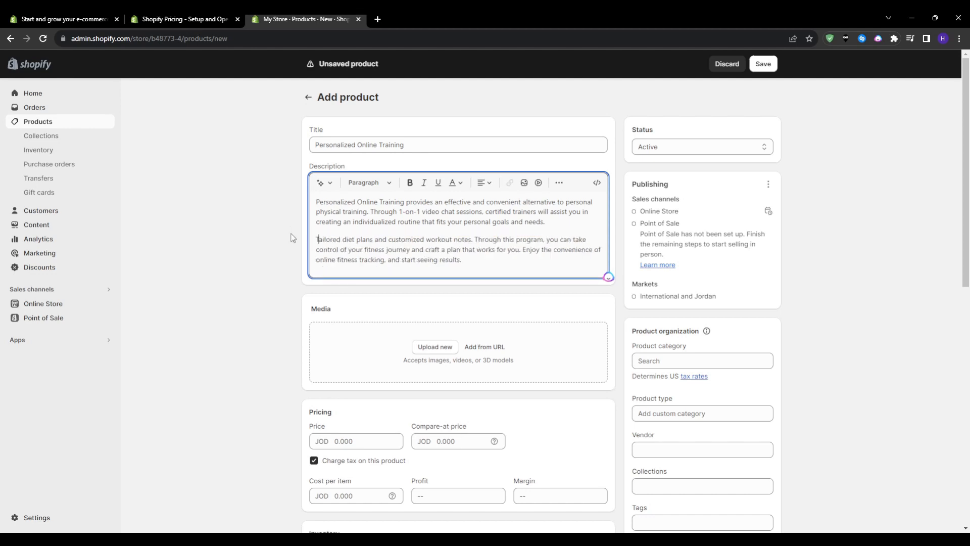
Set the price to 60 JOD and uncheck 'This is a physical product'
scroll("down", 3)
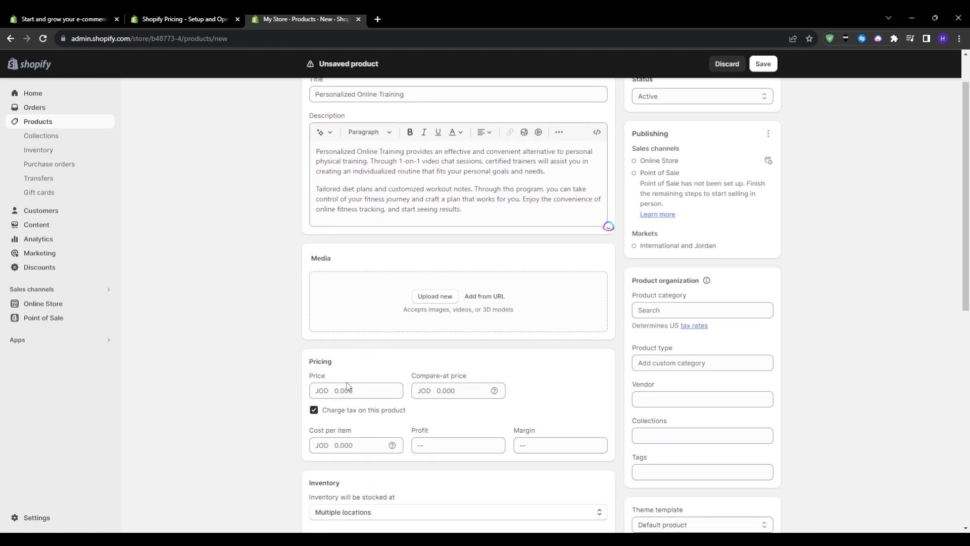
type("60.000")
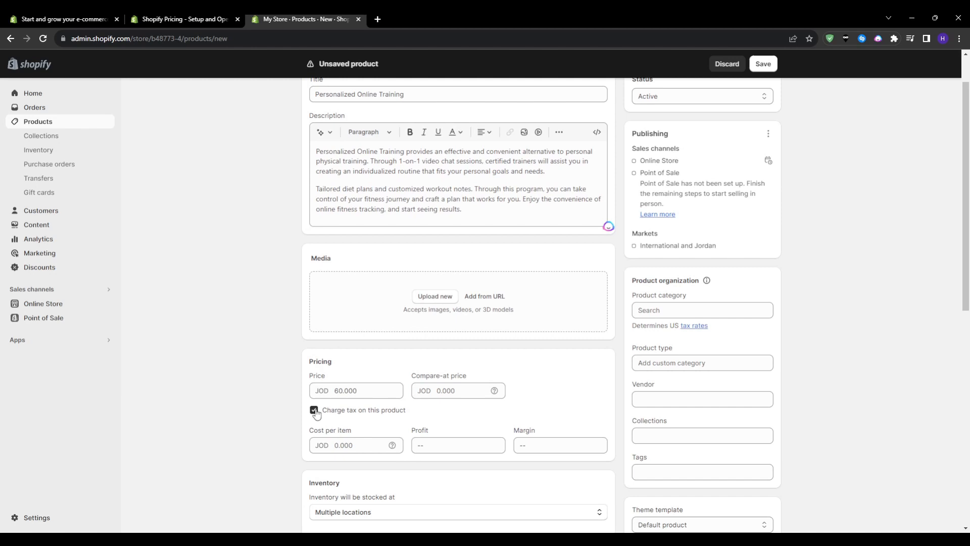
scroll("down", 3)
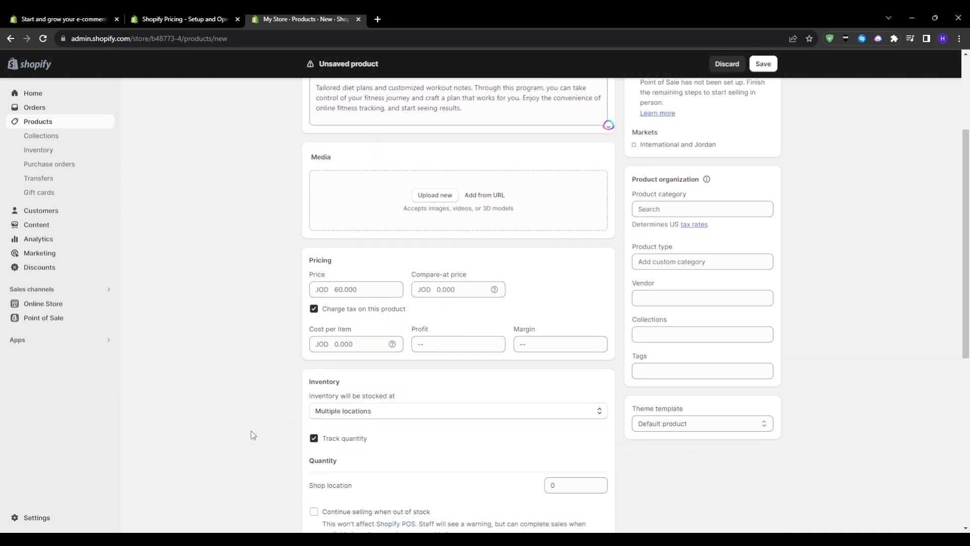
mouse_move(257, 433)
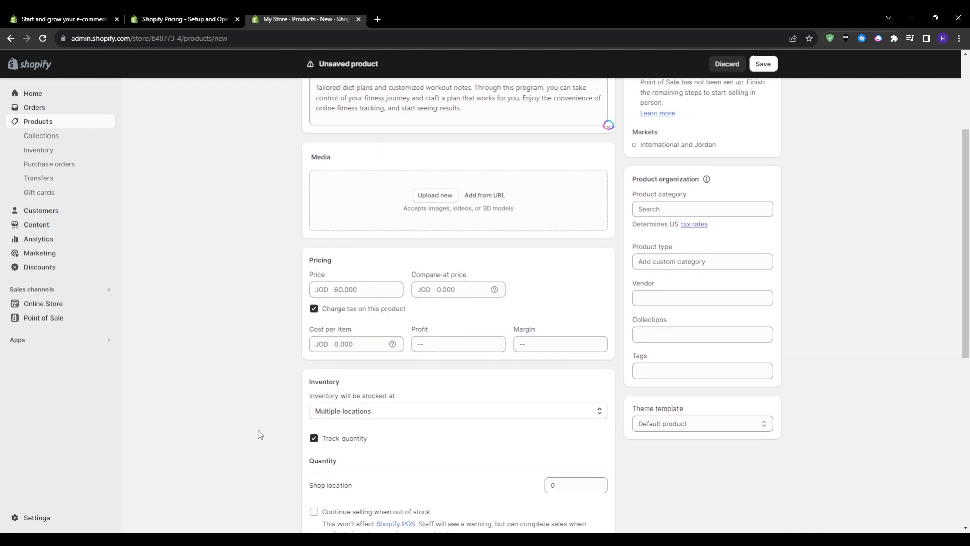
left_click(457, 411)
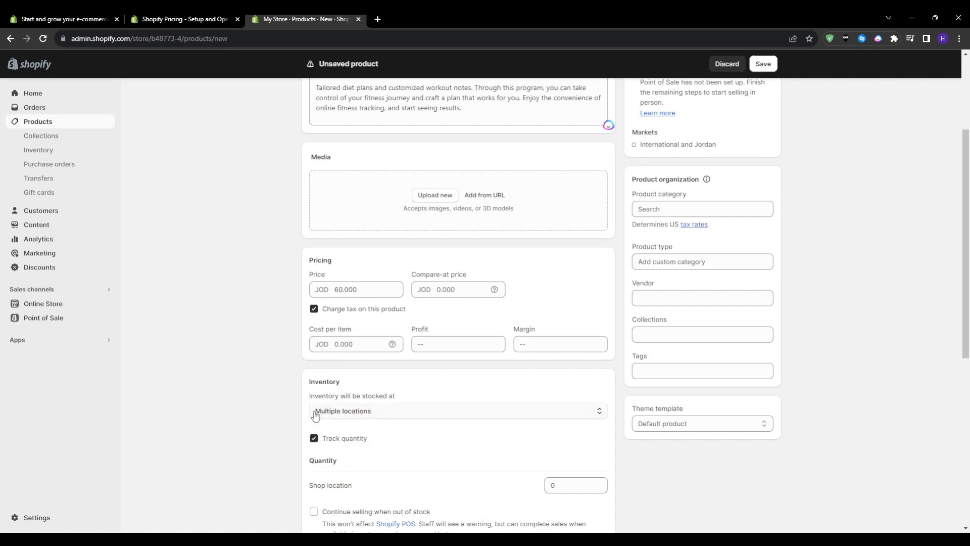
scroll("down", 3)
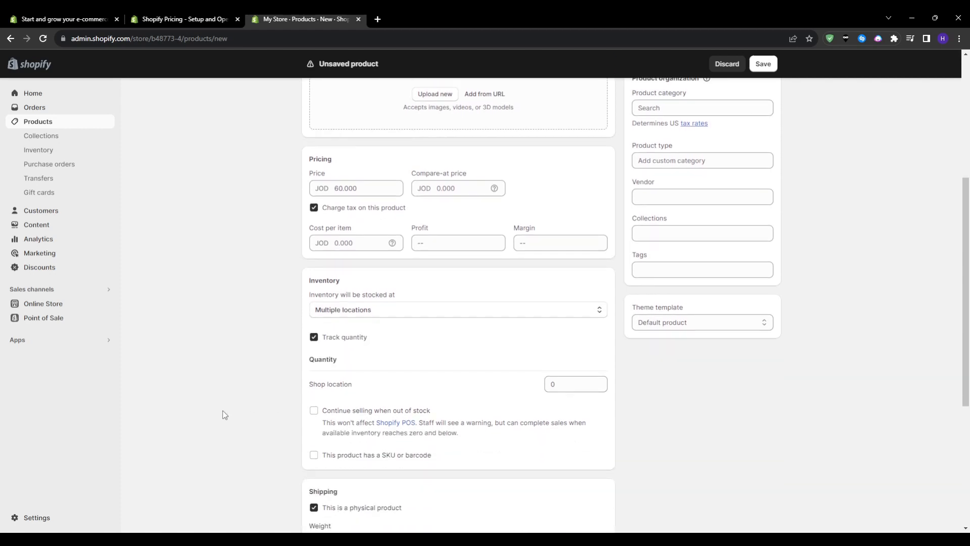
scroll("down", 3)
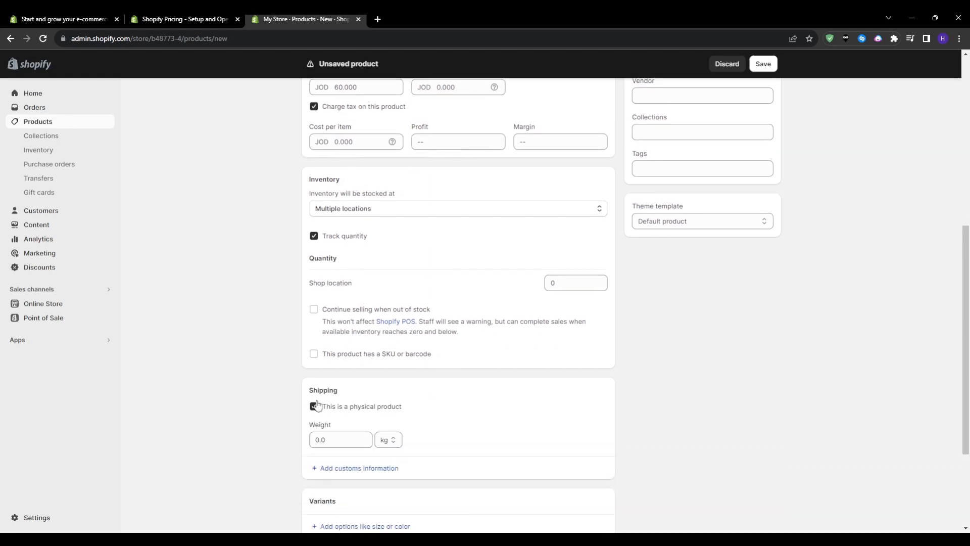
left_click(313, 406)
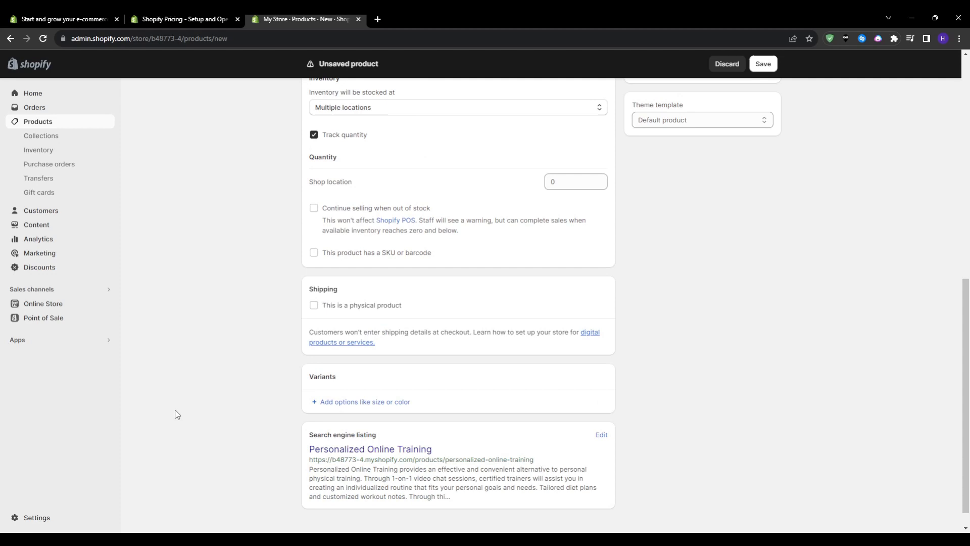
mouse_move(310, 388)
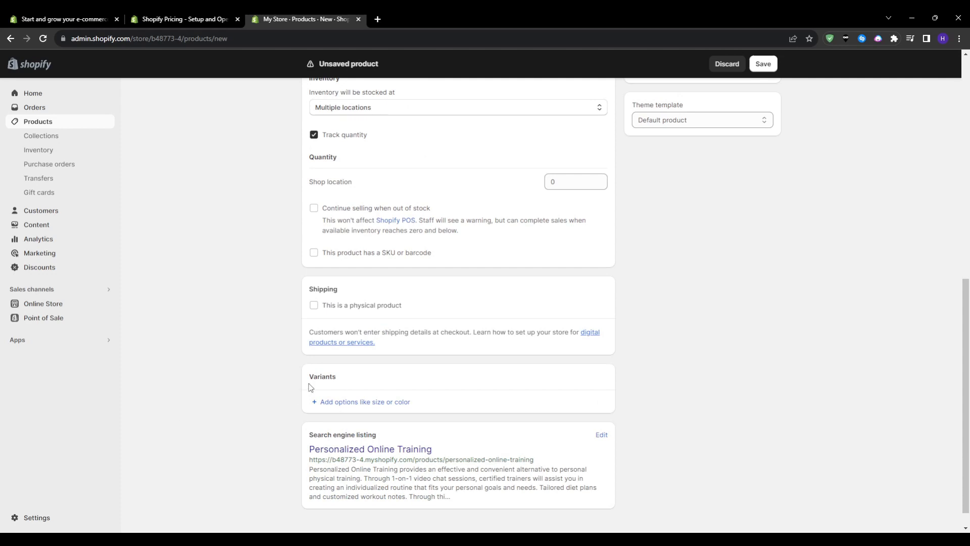
Add a variant option named Size with the value Bronze
left_click(365, 402)
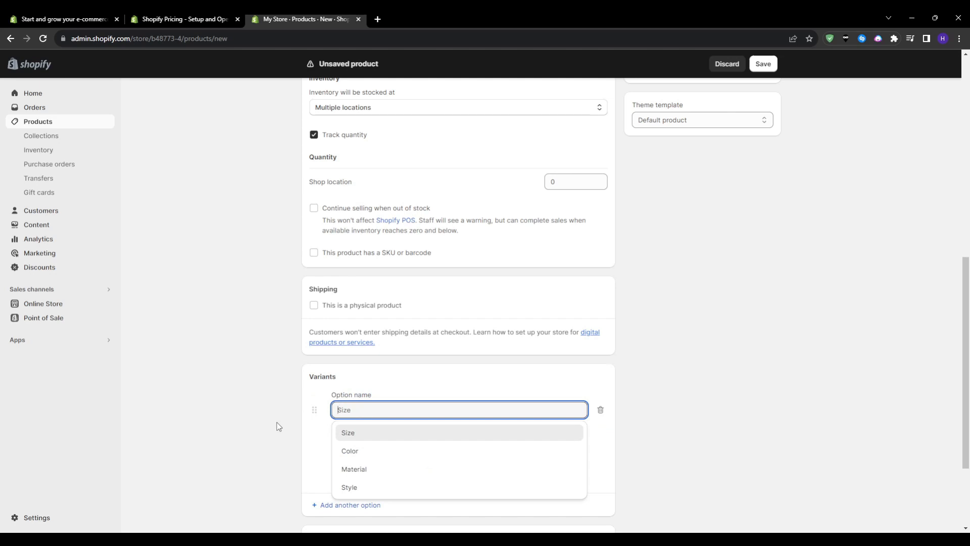
mouse_move(379, 444)
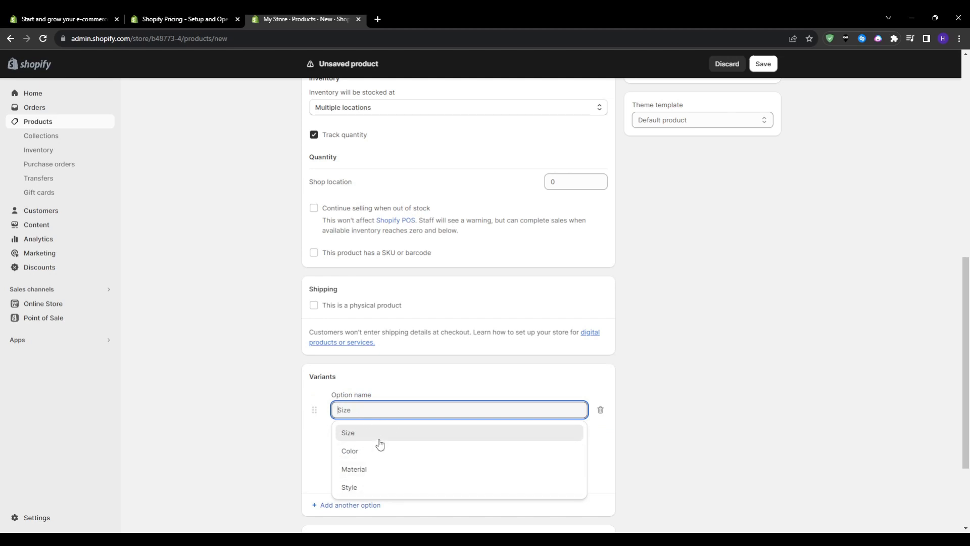
left_click(347, 432)
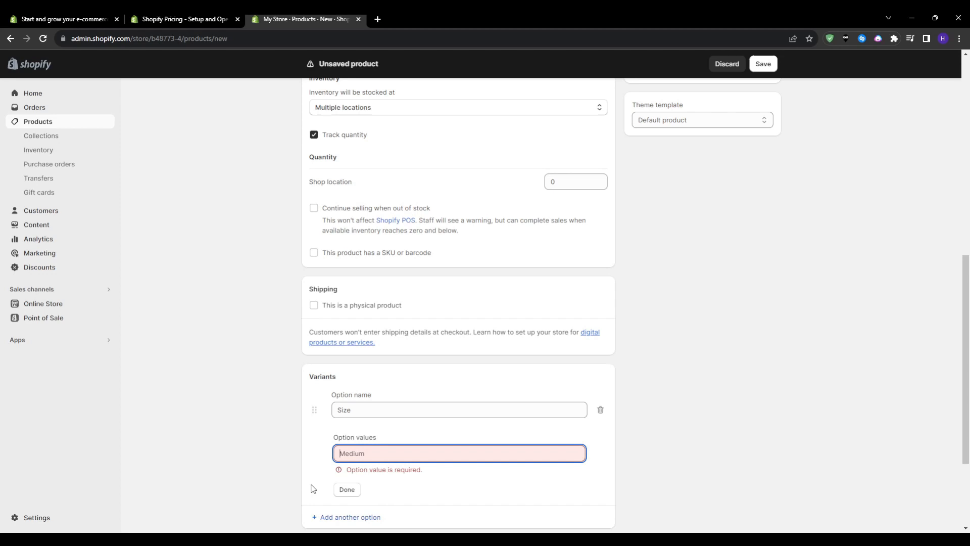
mouse_move(345, 488)
type("Bronze")
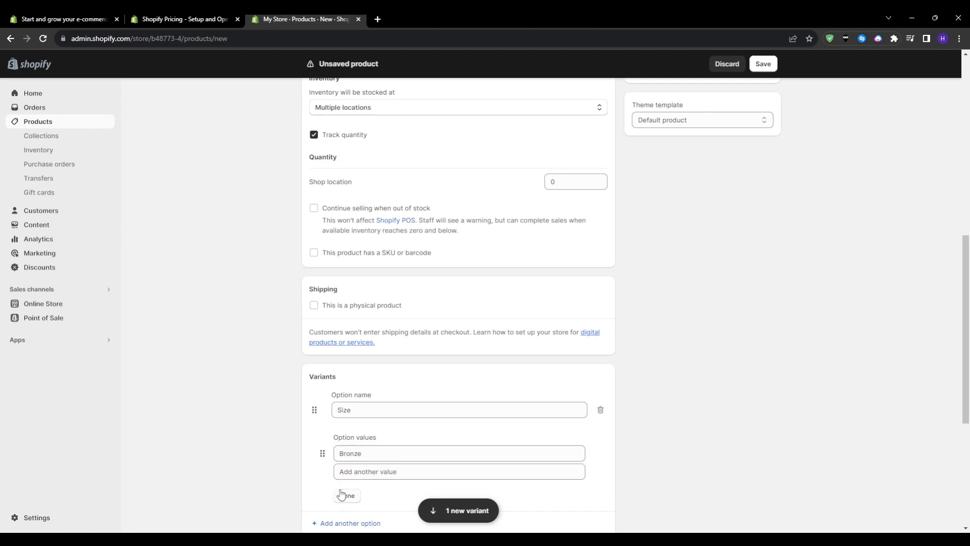
left_click(347, 496)
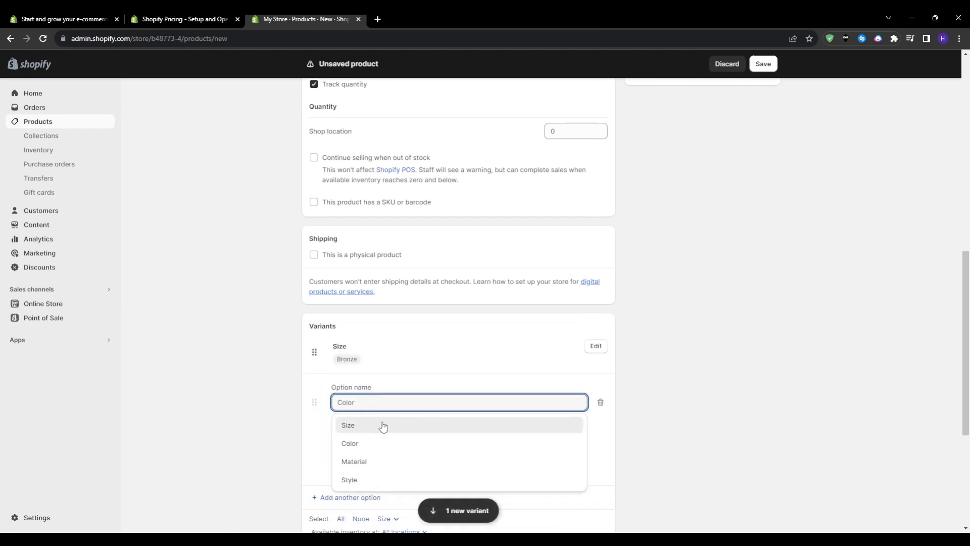
Add a second option named Material with the value Gold
left_click(347, 425)
type("Gold")
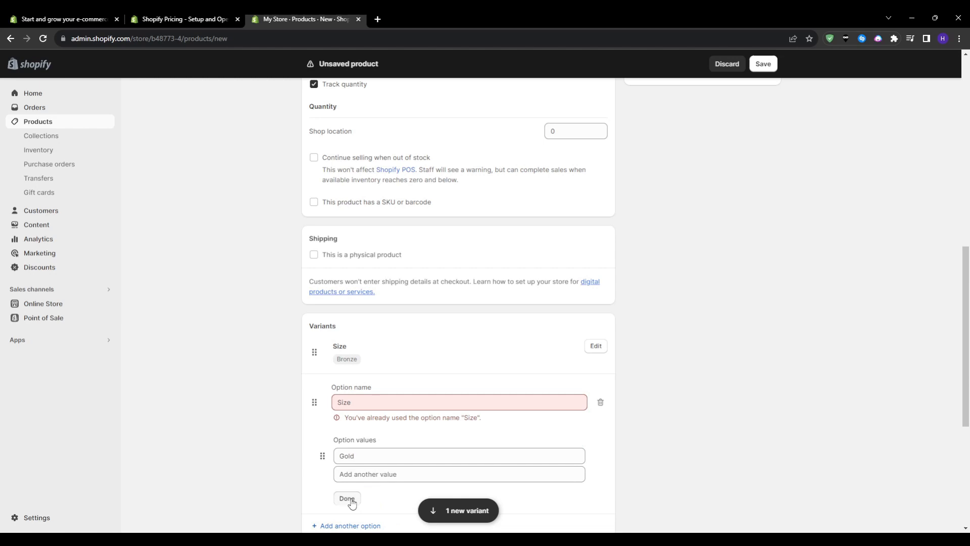
left_click(458, 473)
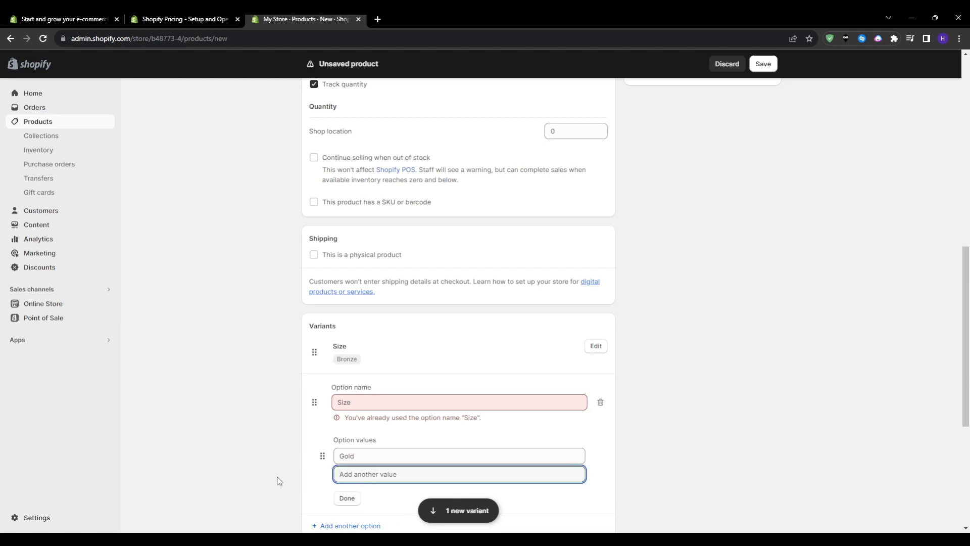
scroll("down", 3)
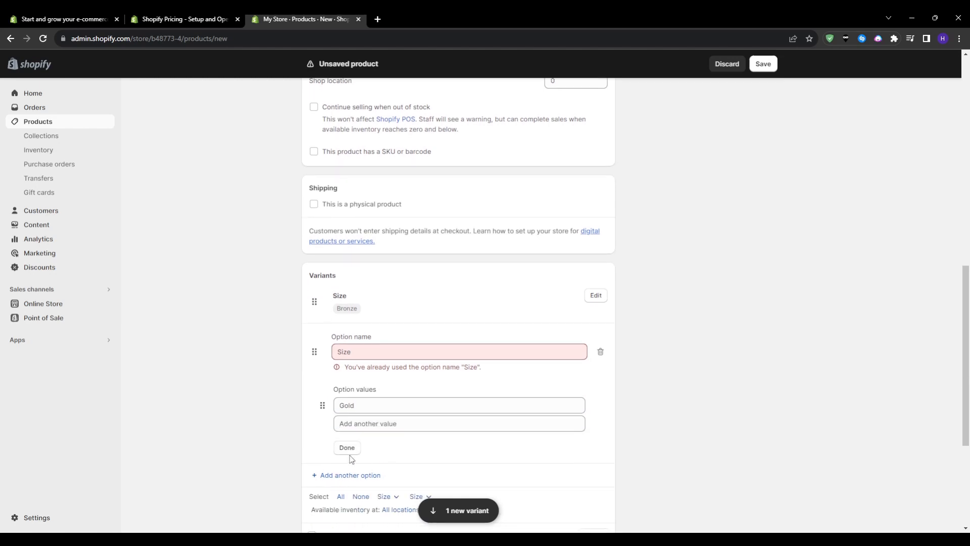
left_click(459, 423)
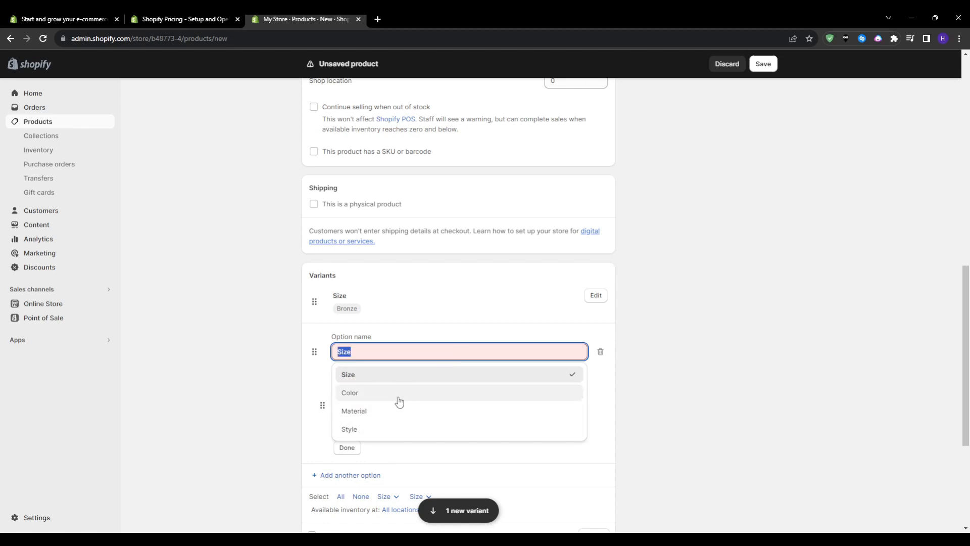
left_click(353, 411)
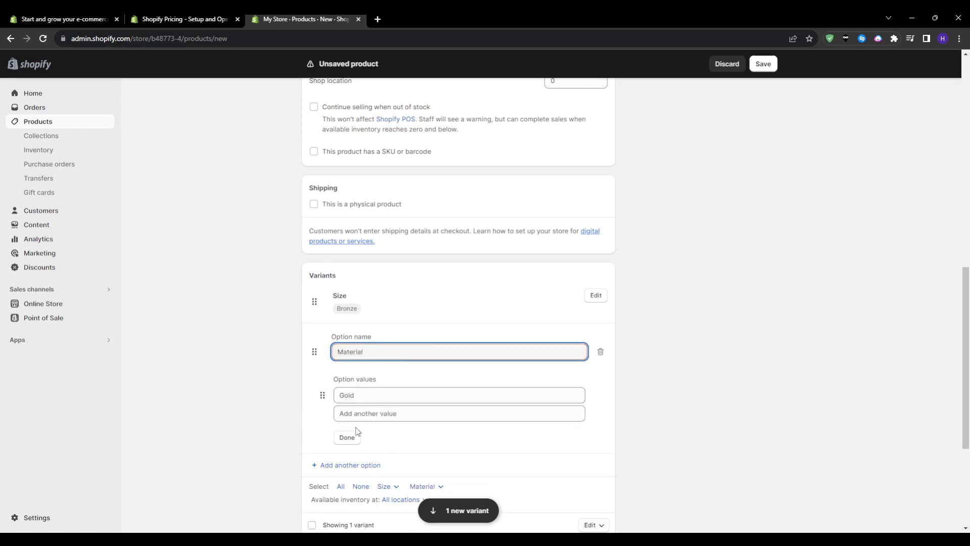
left_click(347, 437)
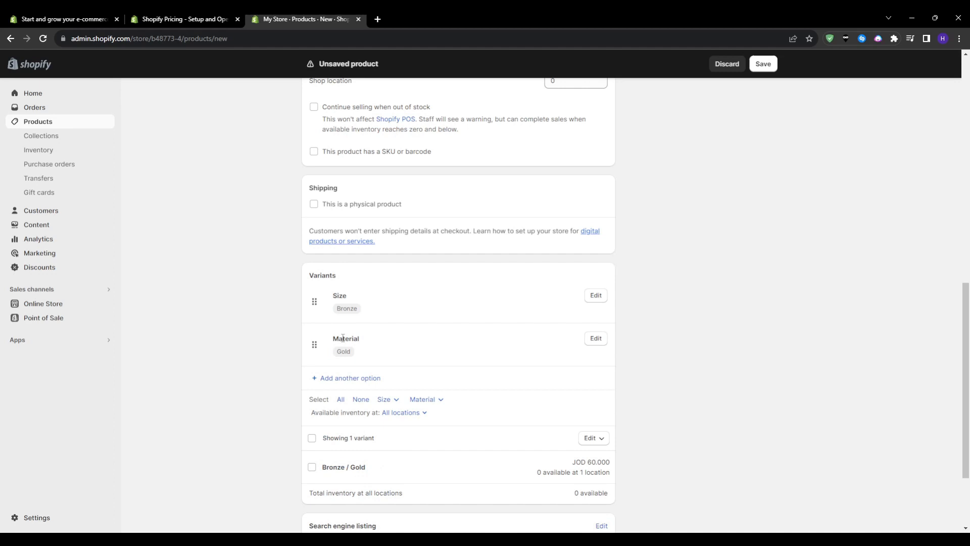
mouse_move(223, 416)
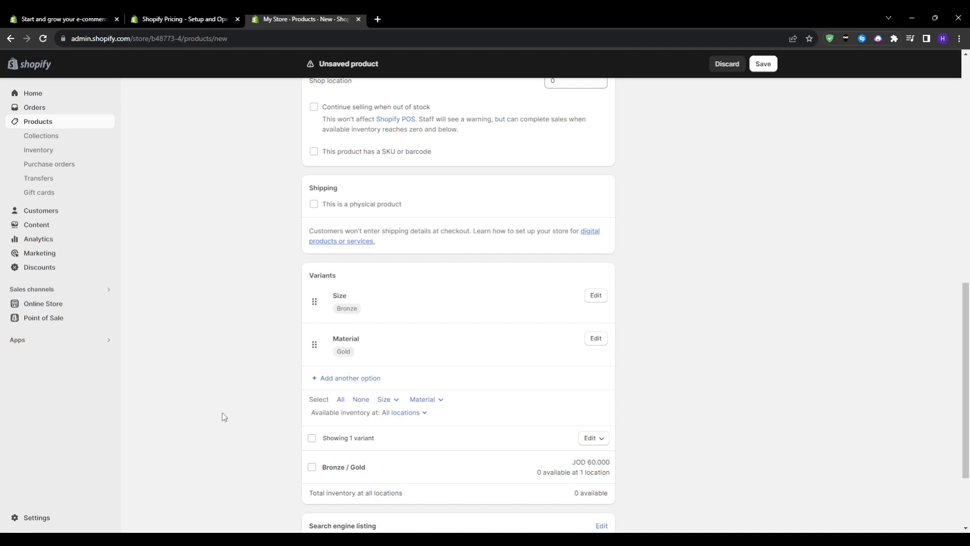
mouse_move(203, 457)
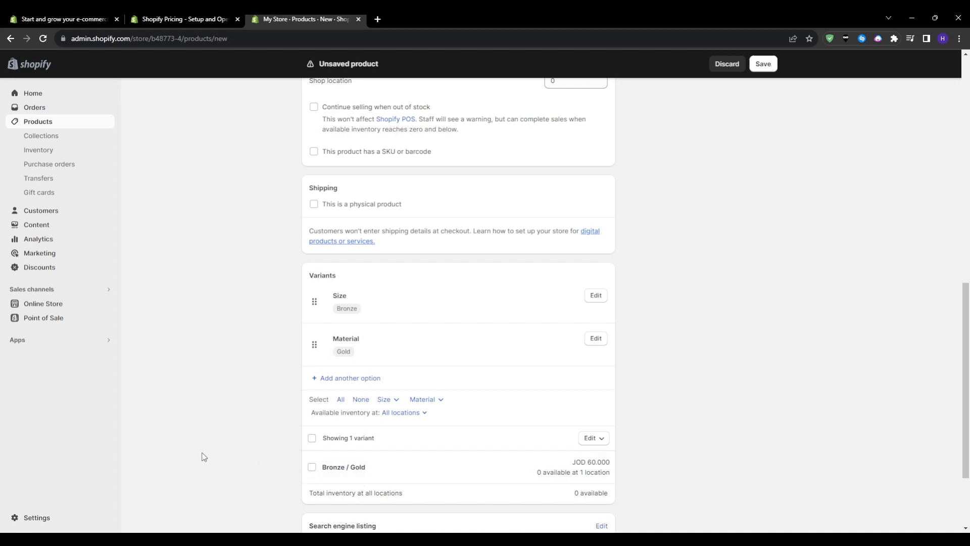
scroll("down", 3)
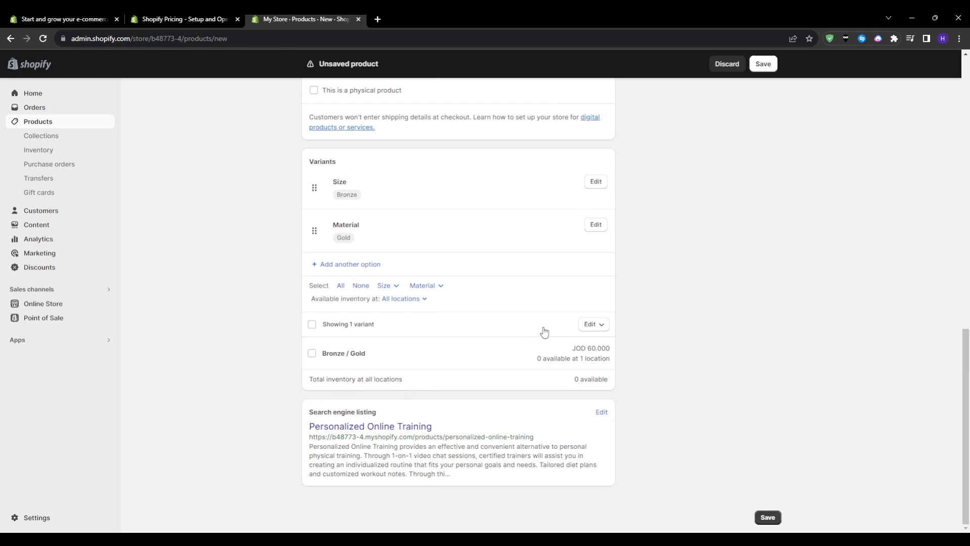
Save the draft and return to Products, where it appears as the third item
left_click(588, 324)
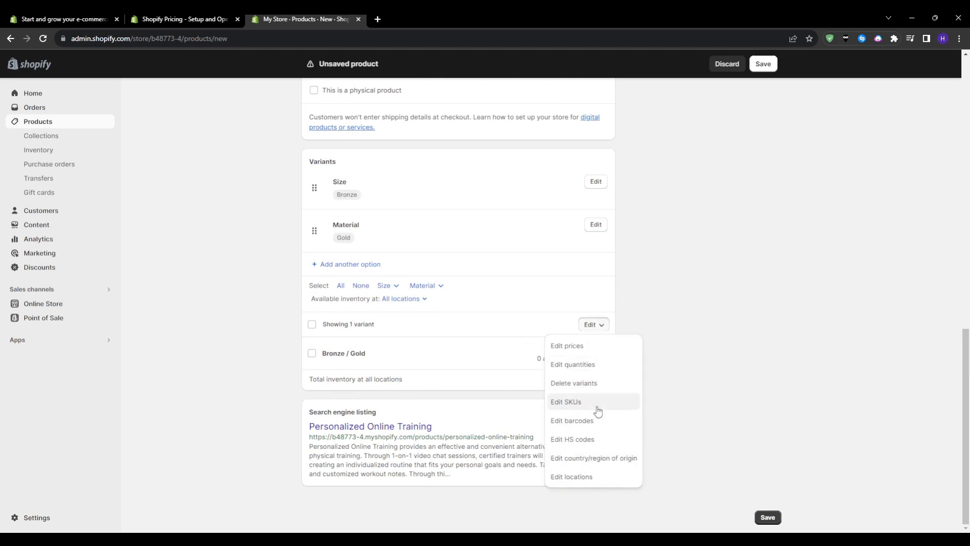
scroll("up", 3)
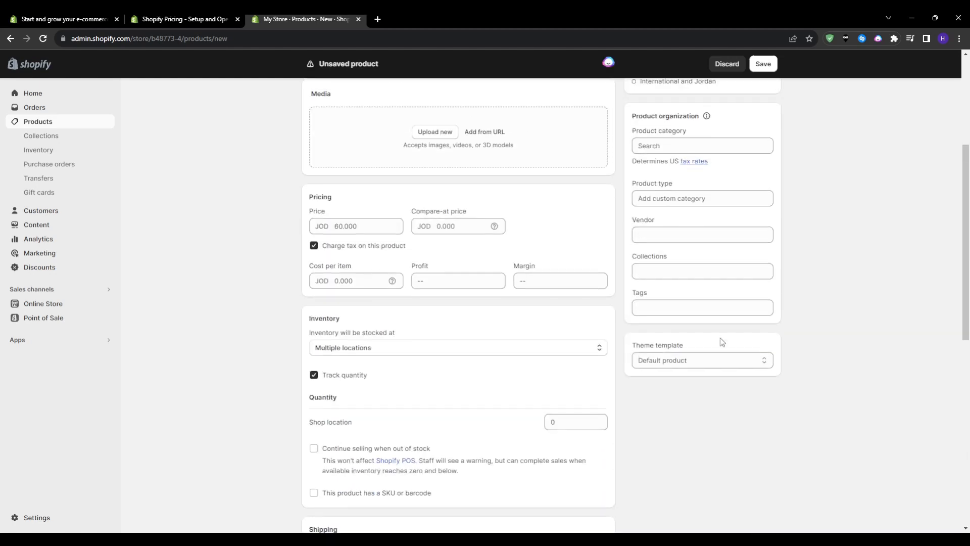
scroll("up", 3)
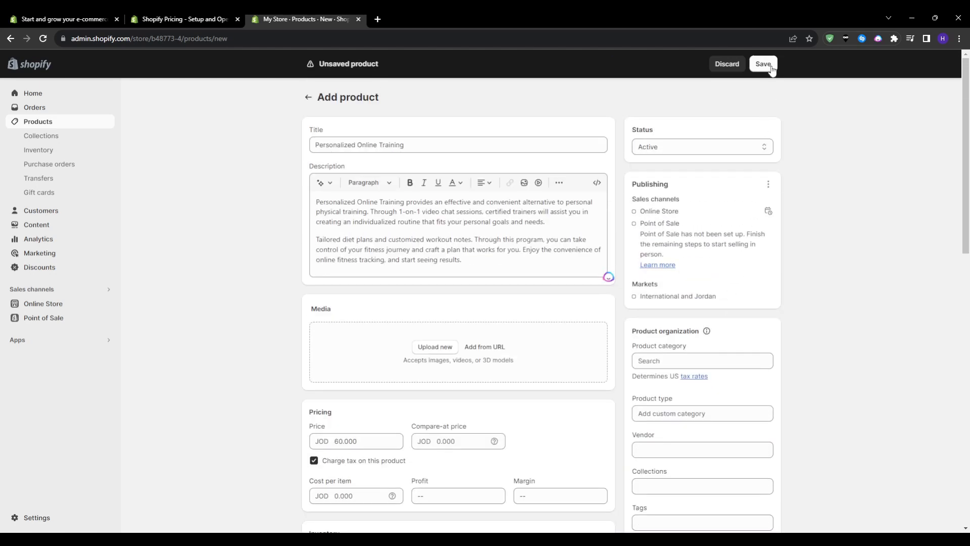
left_click(763, 64)
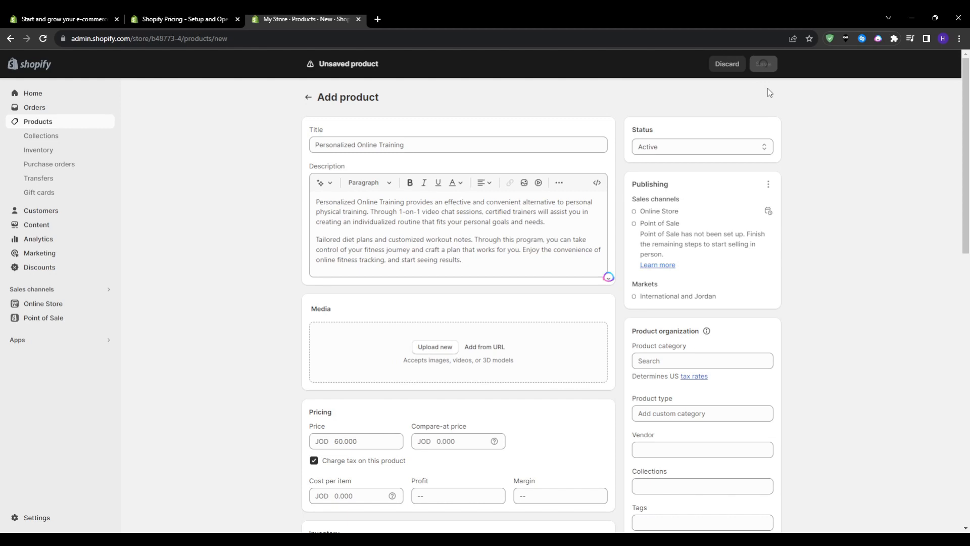
left_click(763, 64)
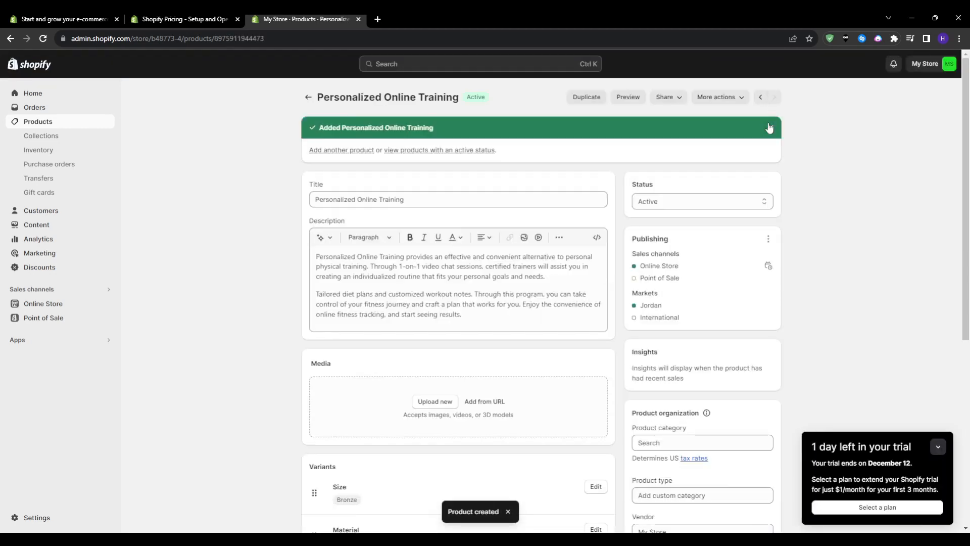
left_click(936, 447)
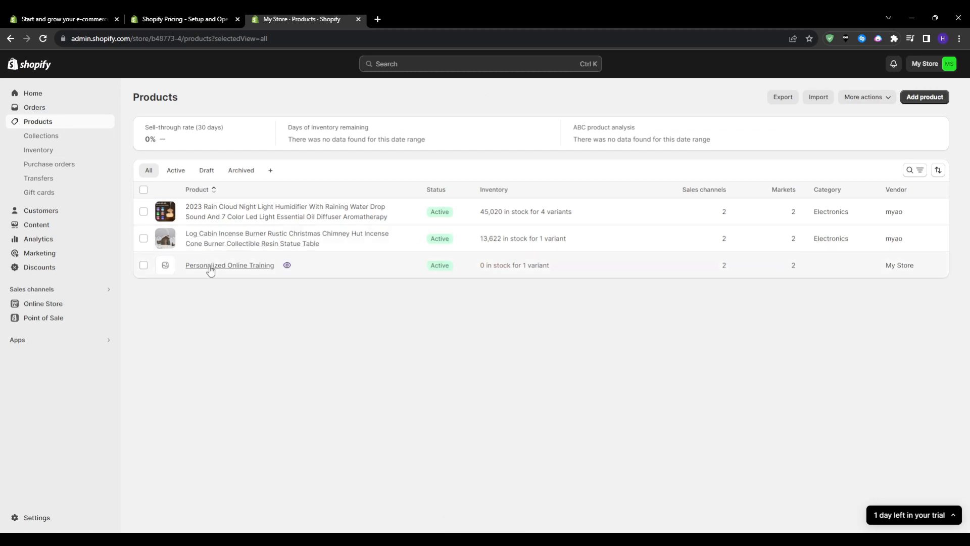
Preview the training product on the storefront and test Buy it now and quantity
left_click(286, 265)
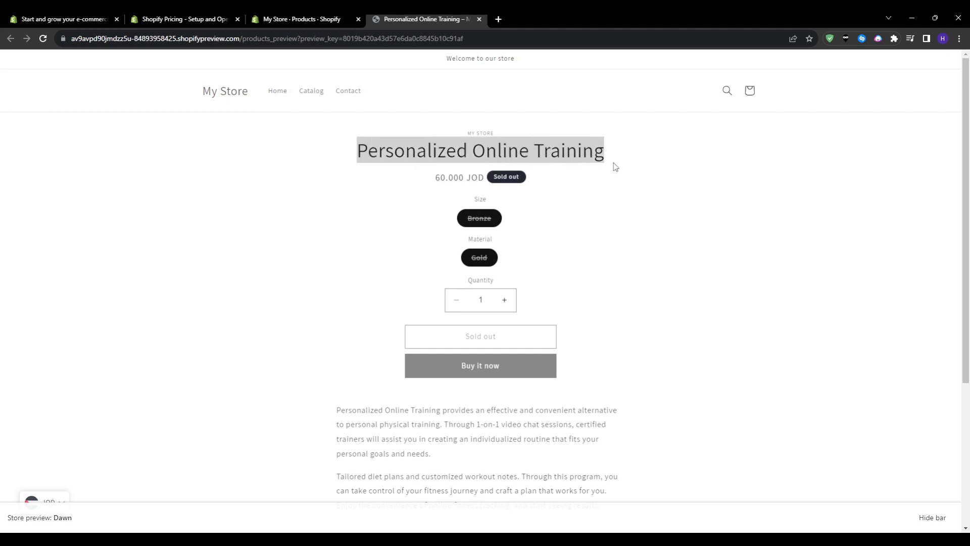
mouse_move(477, 236)
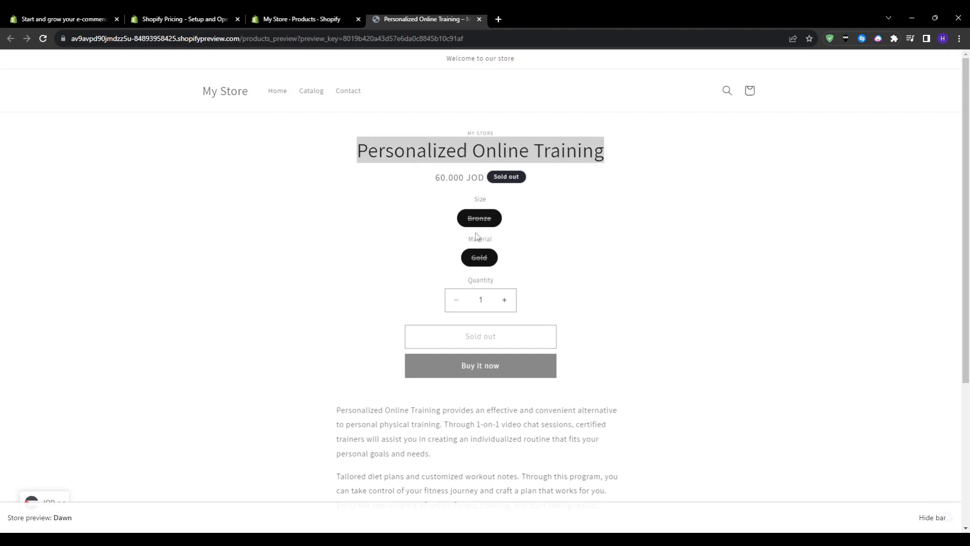
left_click(504, 300)
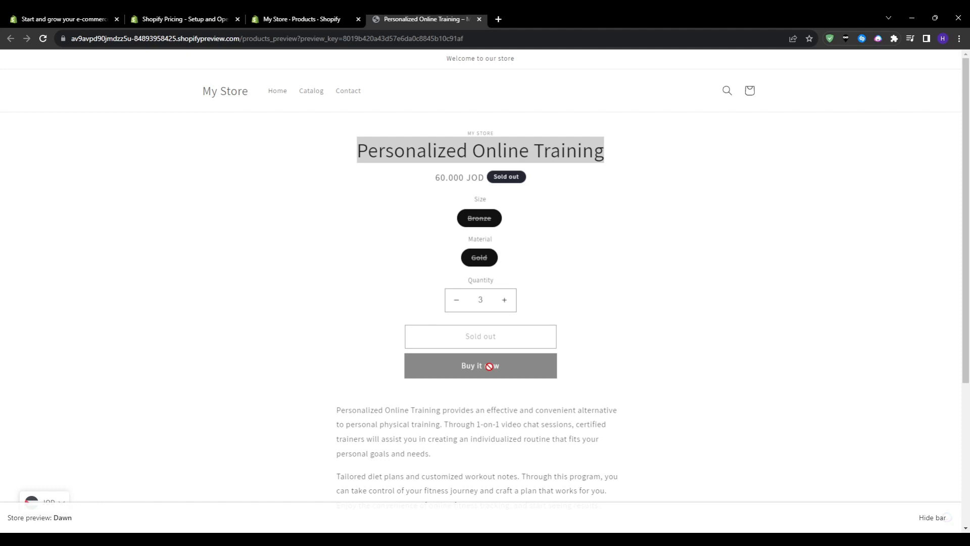
left_click(455, 299)
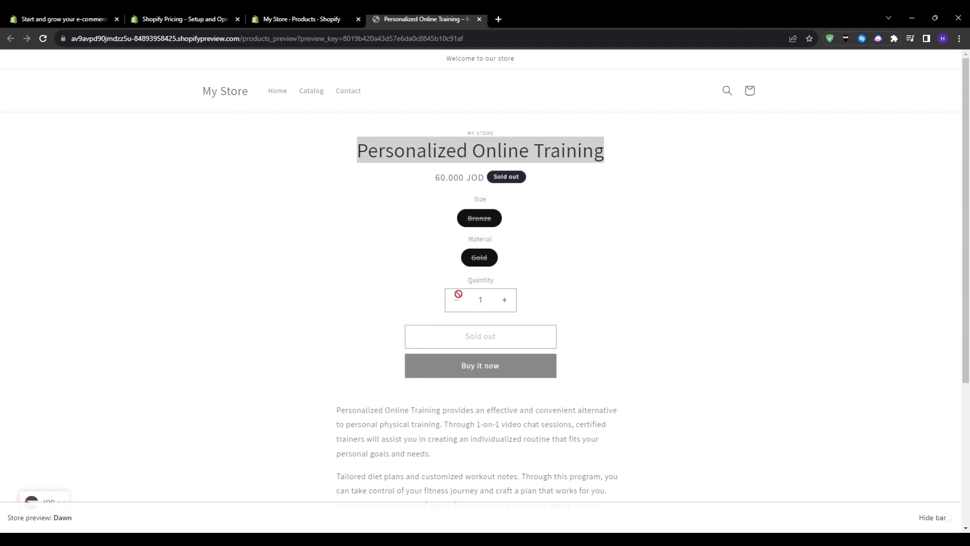
mouse_move(277, 90)
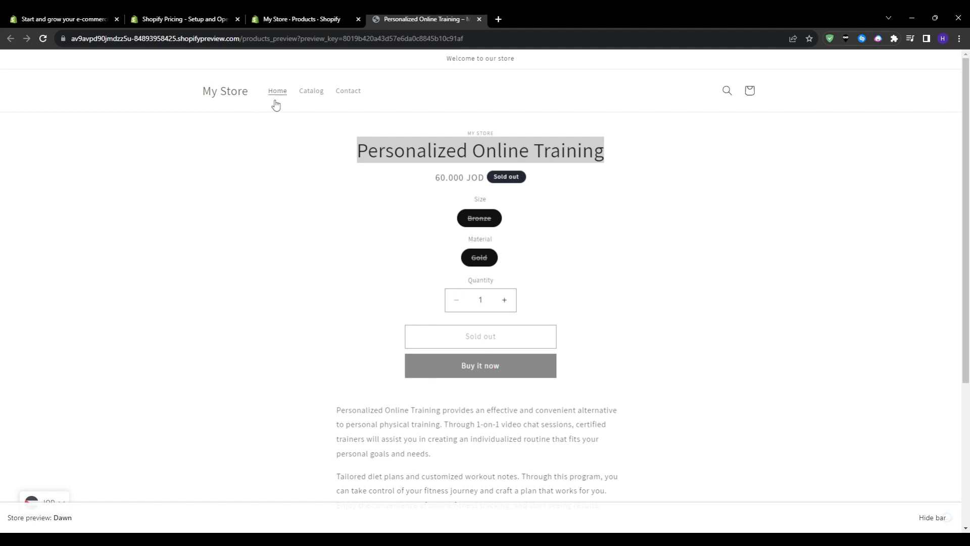
Find the product among the home page's Featured products, then return to its preview
left_click(277, 90)
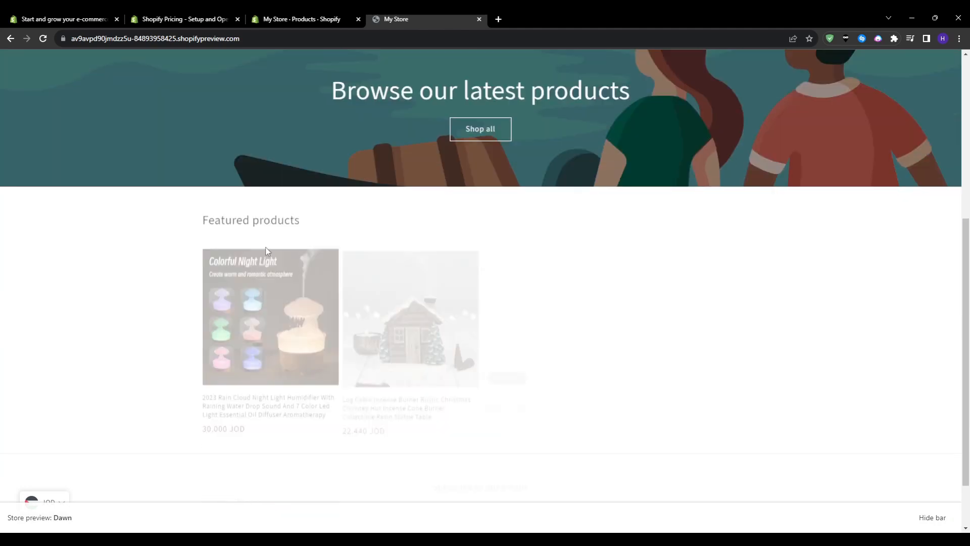
scroll("down", 3)
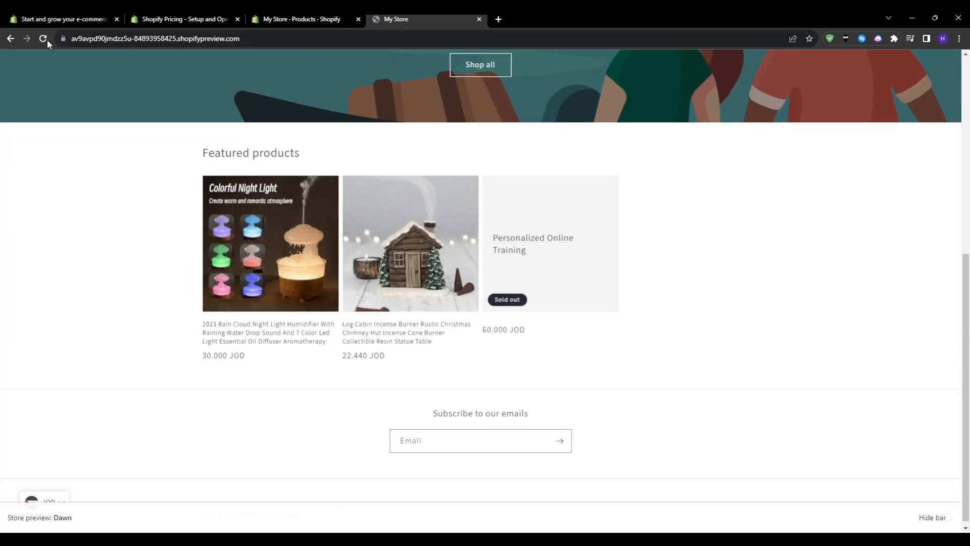
left_click(303, 19)
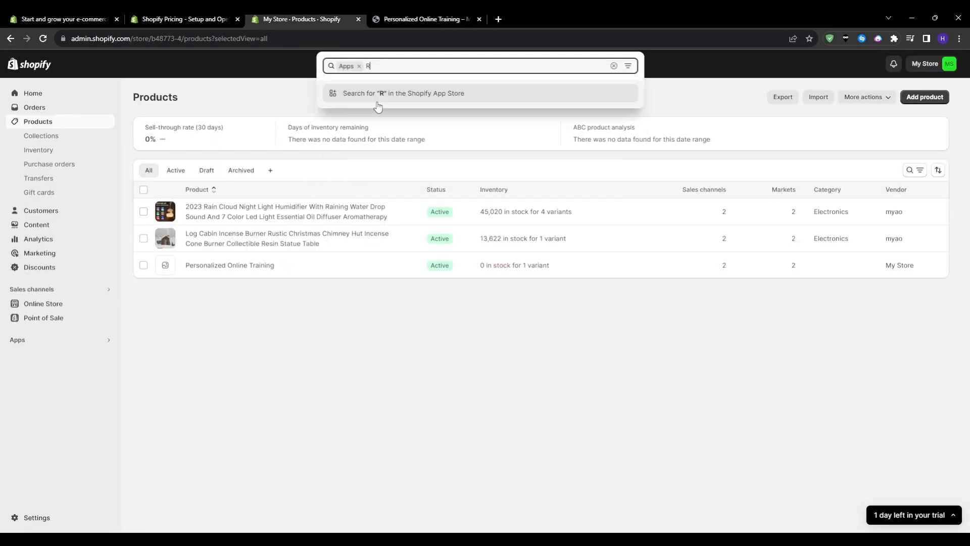
Find Recharge Subscriptions in the App Store and browse its enlarged screenshots
left_click(402, 93)
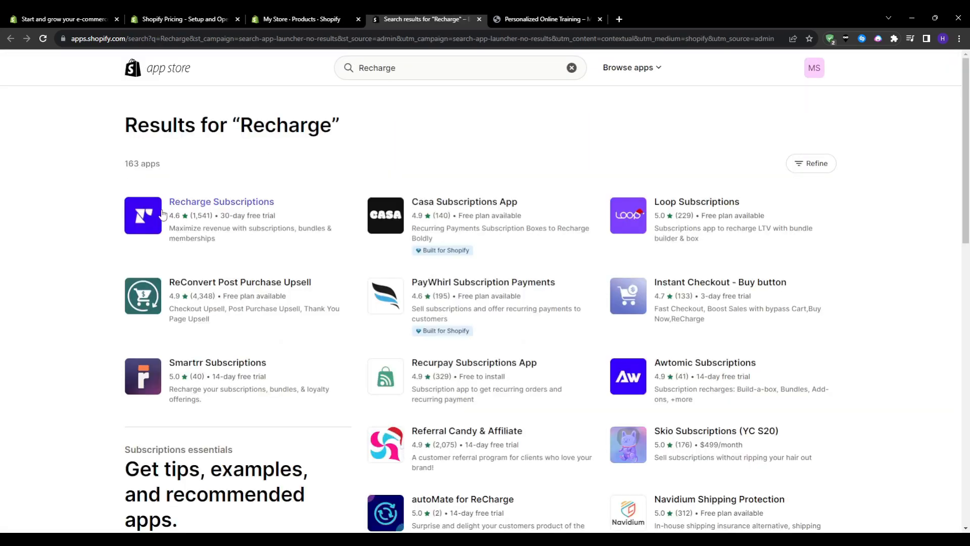
left_click(221, 202)
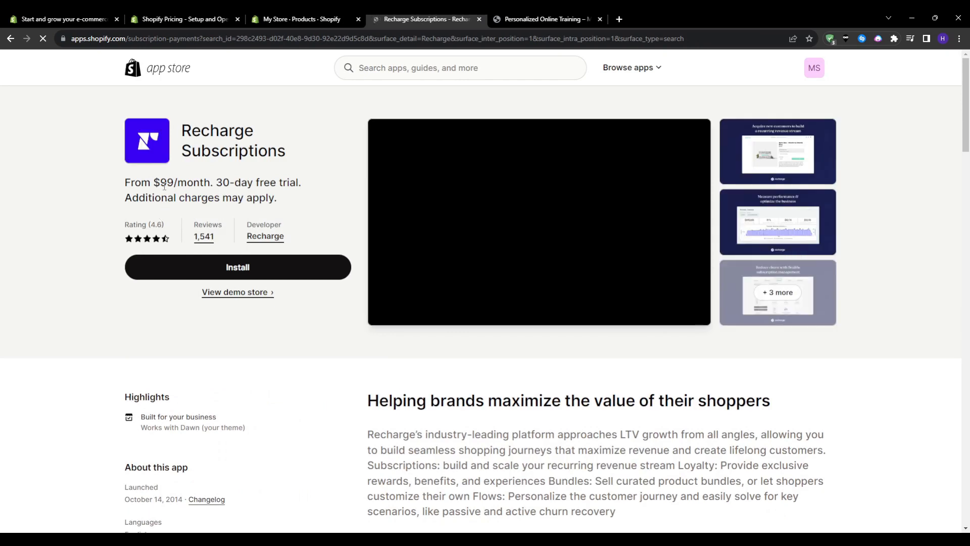
left_click(777, 151)
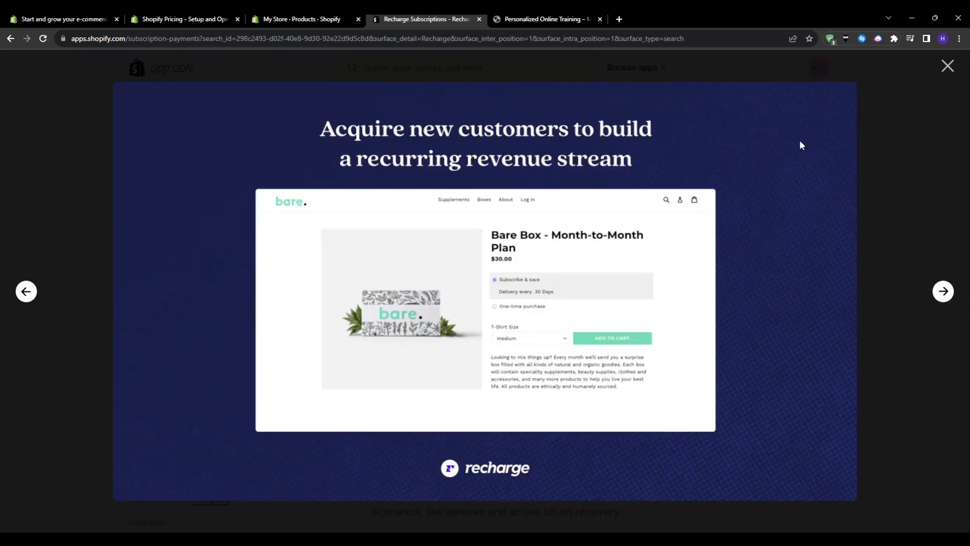
left_click(942, 291)
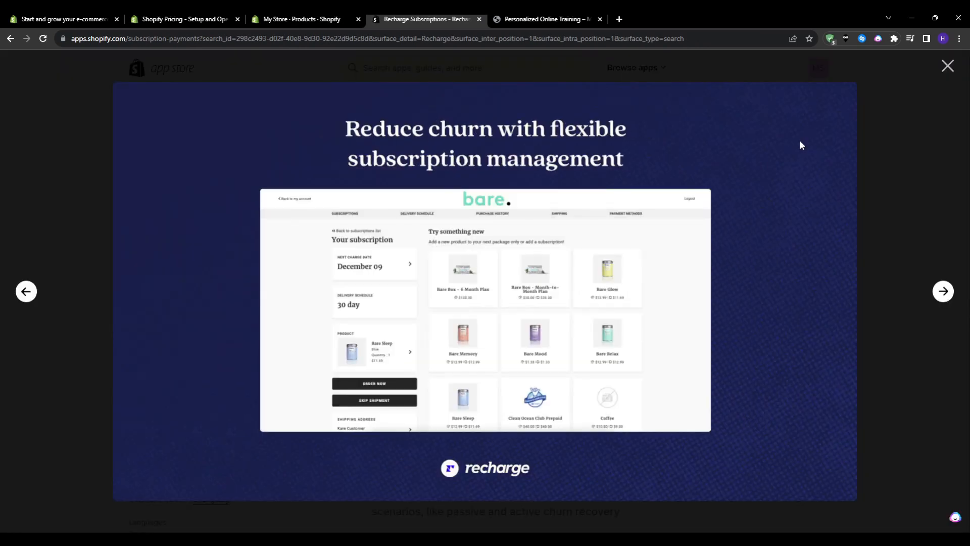
left_click(942, 291)
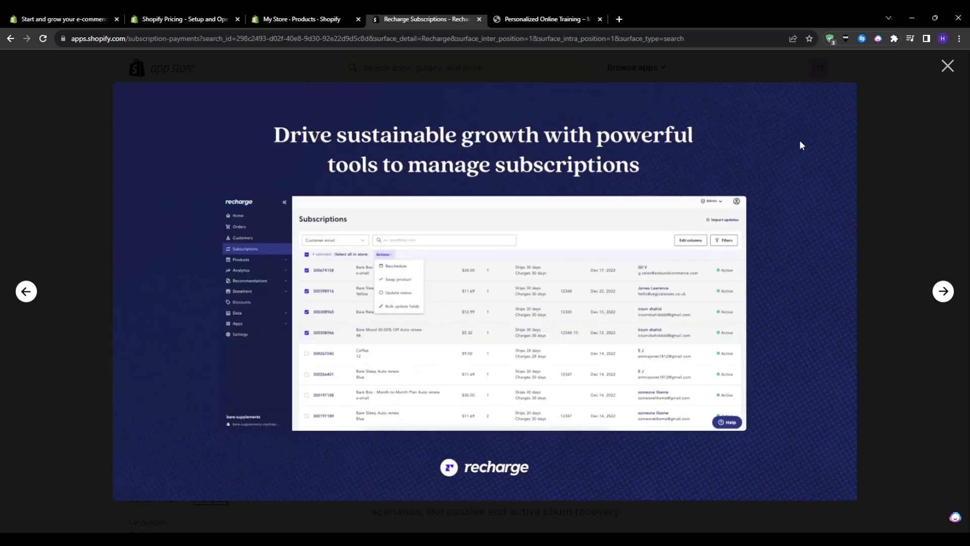
left_click(948, 66)
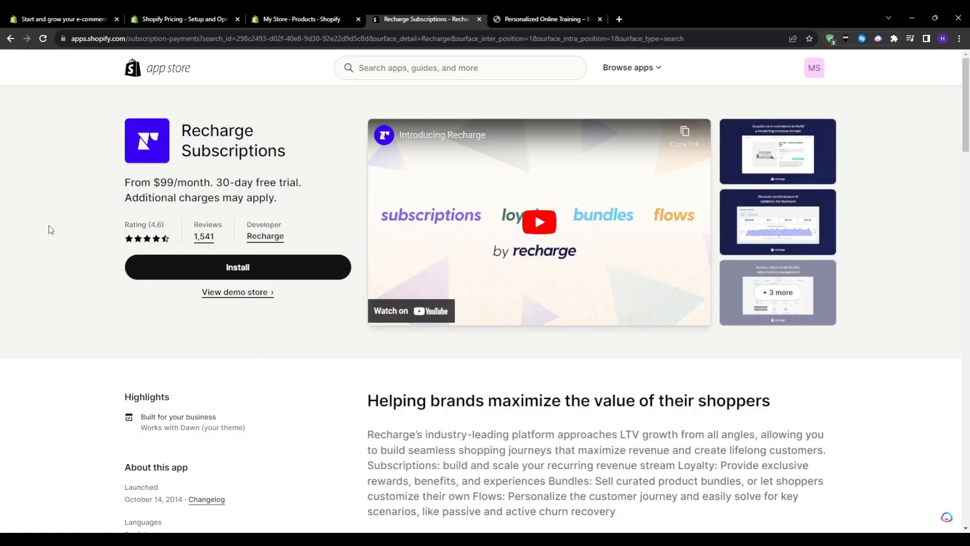
Review the Recharge pricing plans, starting at $99/month with a 30-day trial
scroll("down", 3)
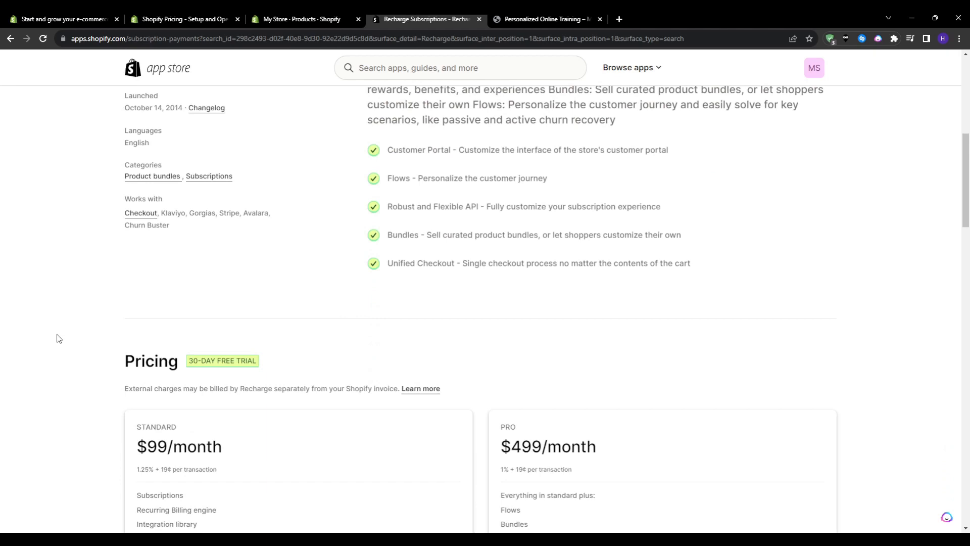
scroll("down", 3)
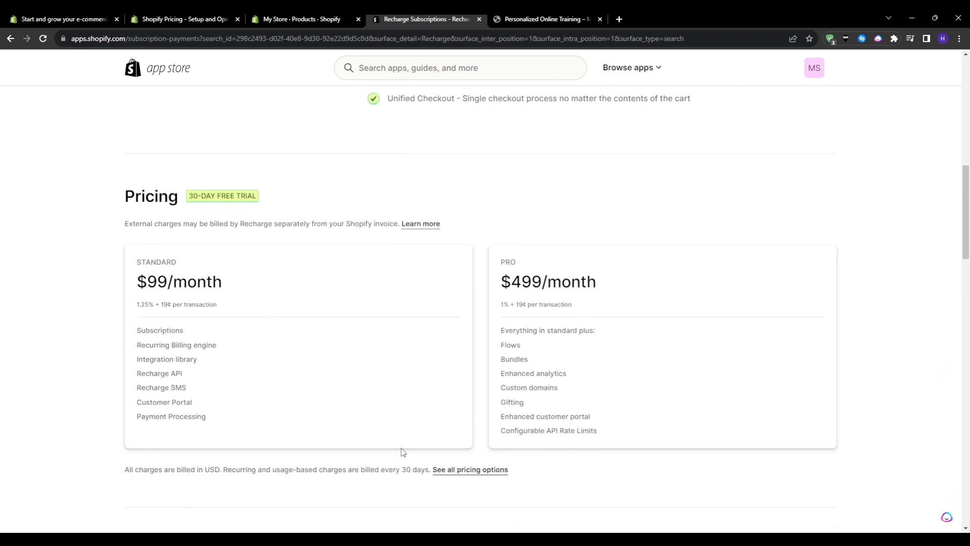
scroll("up", 3)
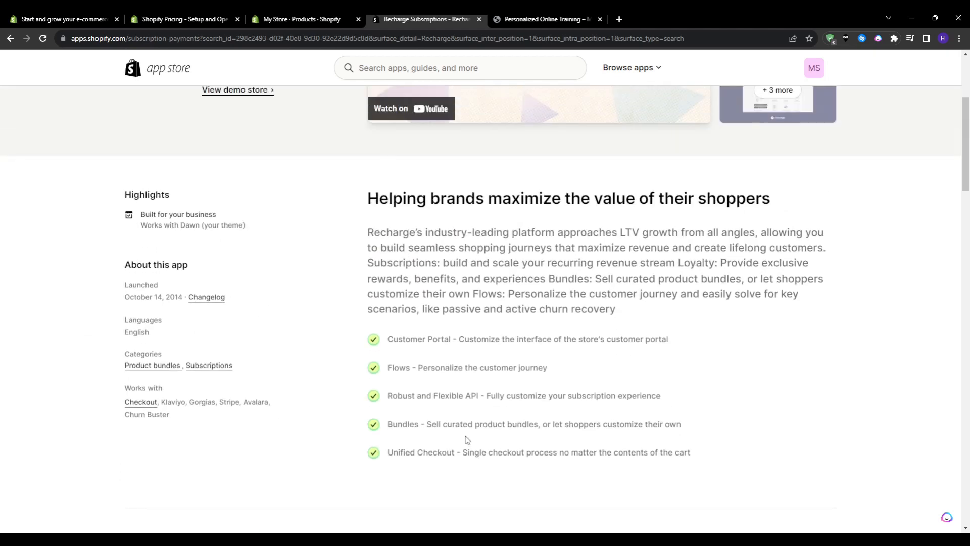
scroll("up", 3)
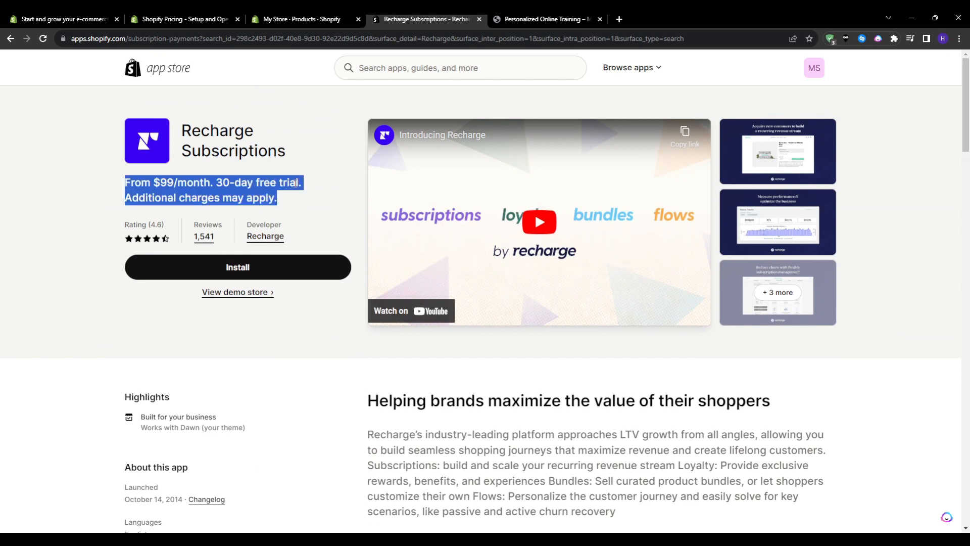
left_click(521, 430)
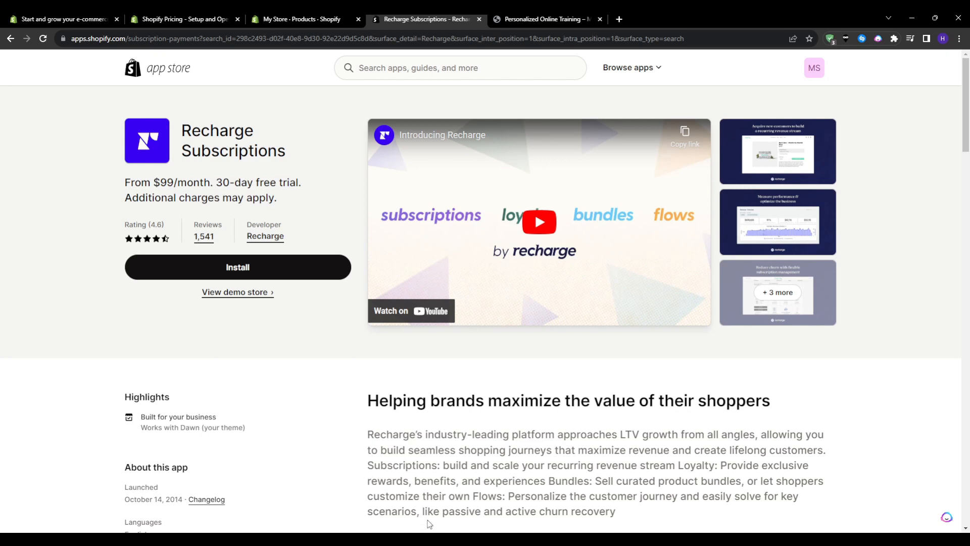
mouse_move(166, 451)
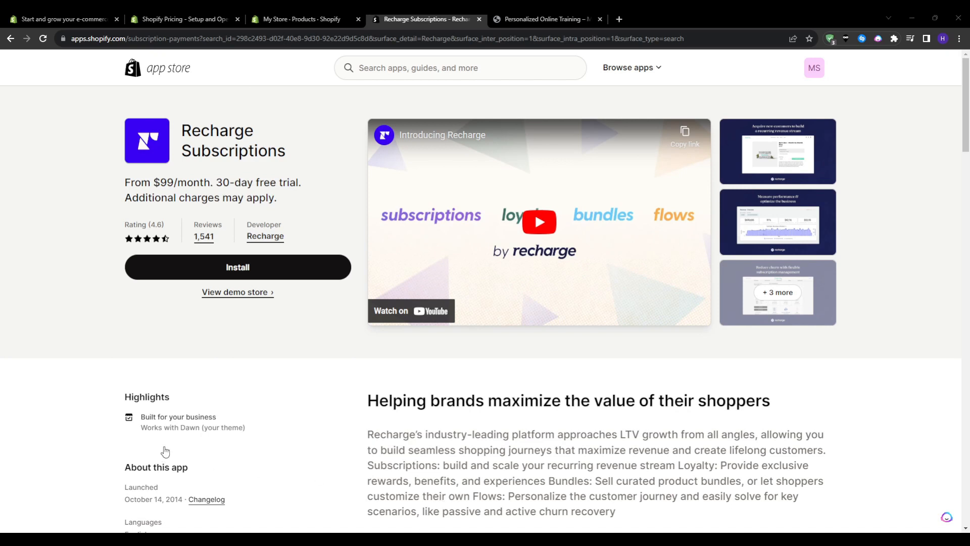